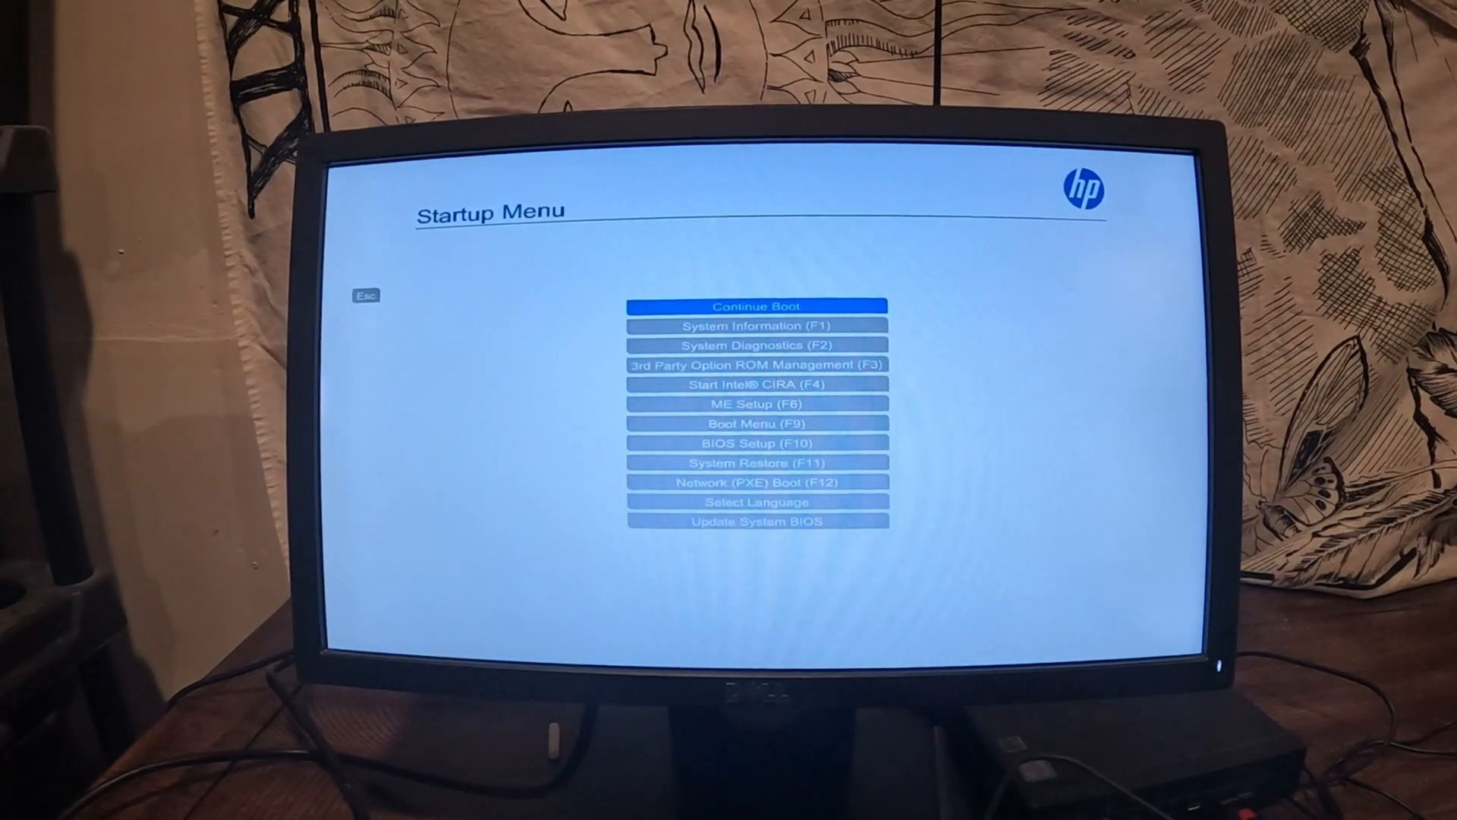
# - Select the USB boot option in the HP Startup Menu to launch the Proxmox installer
pyautogui.press('down')
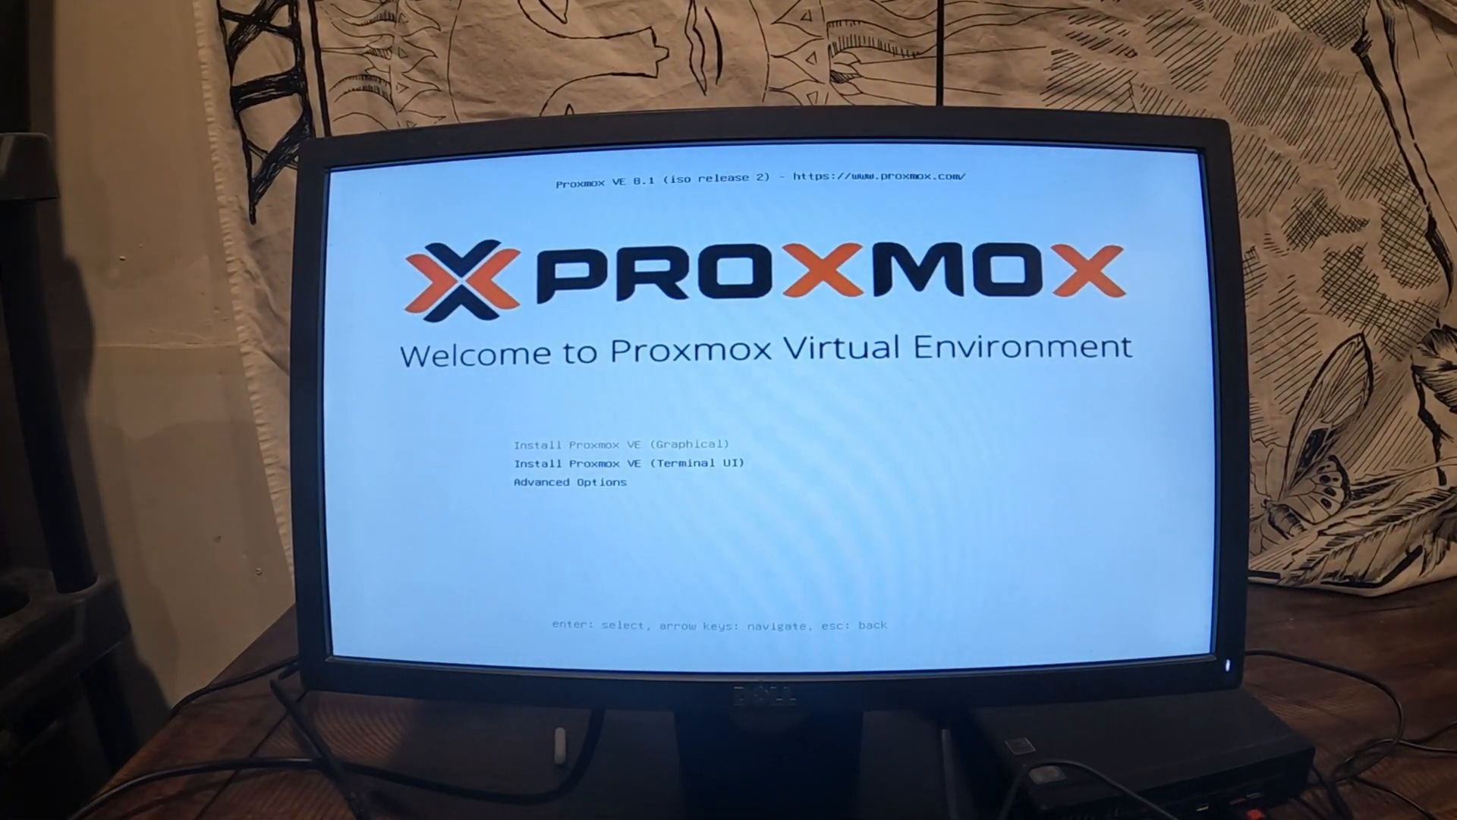
# - Run the graphical install, accepting the license and confirming the NVMe disk, time zone, password and network
pyautogui.click(622, 443)
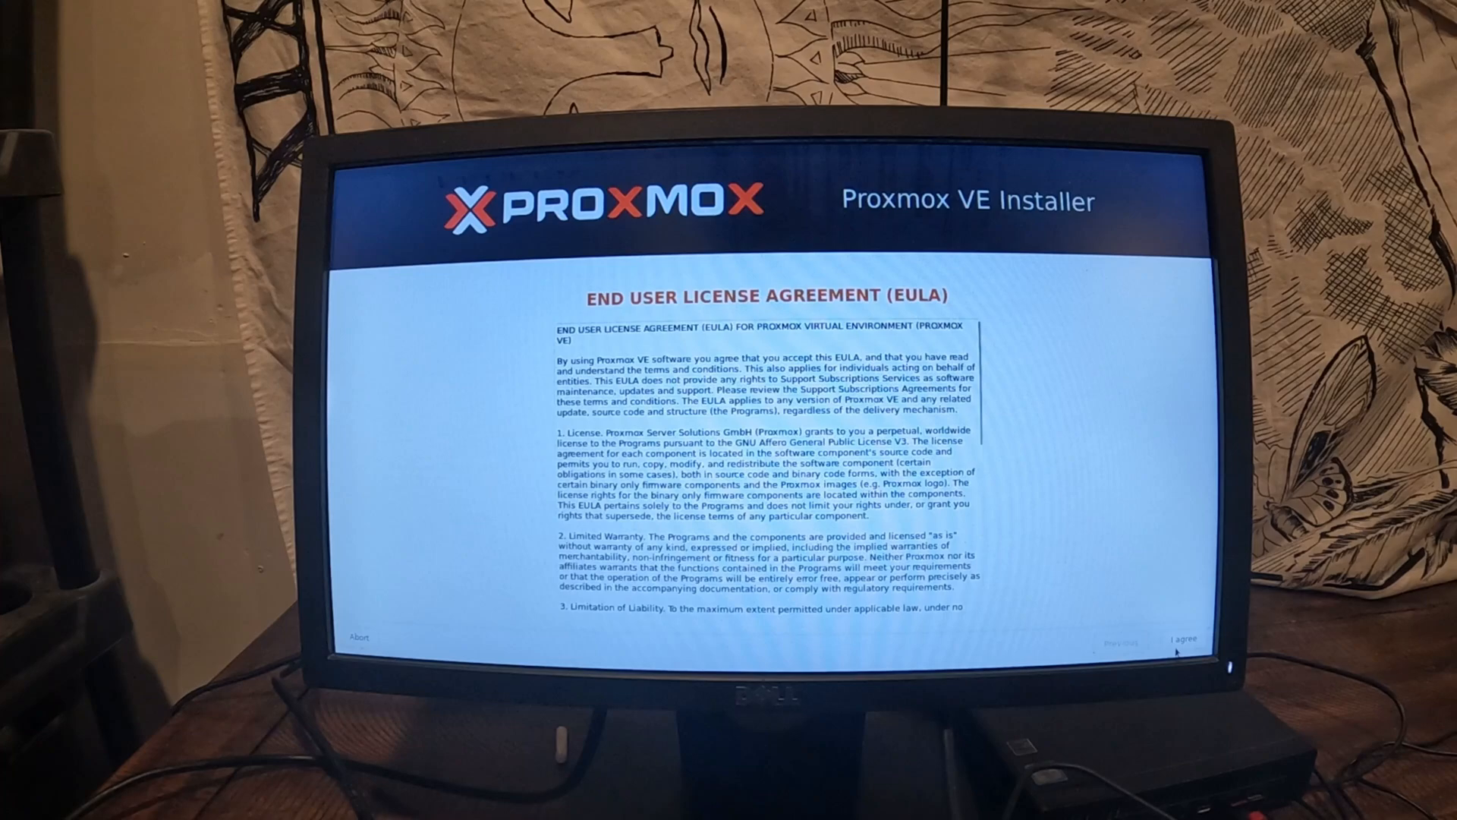
pyautogui.click(1183, 634)
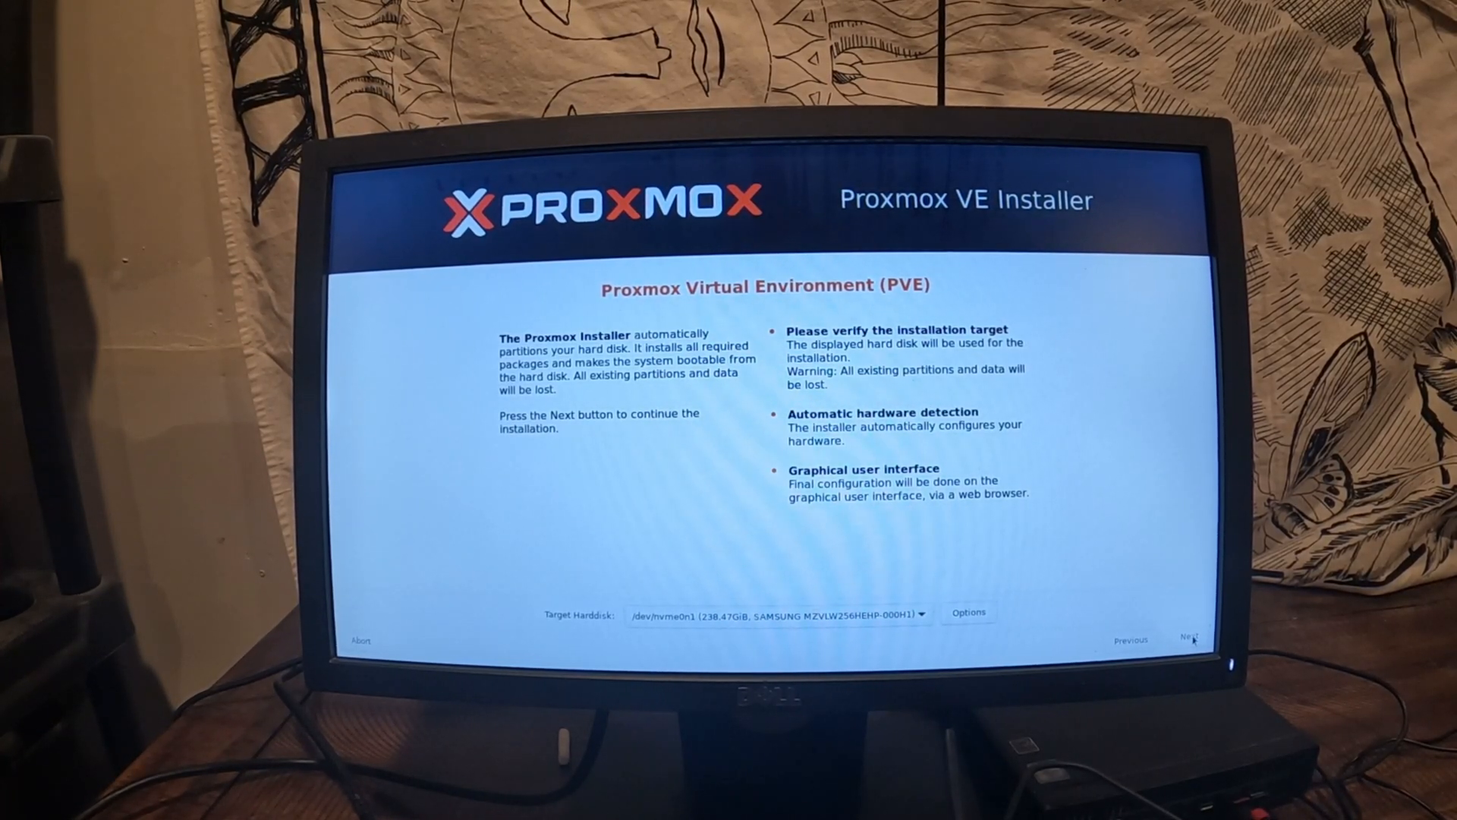
pyautogui.click(1189, 639)
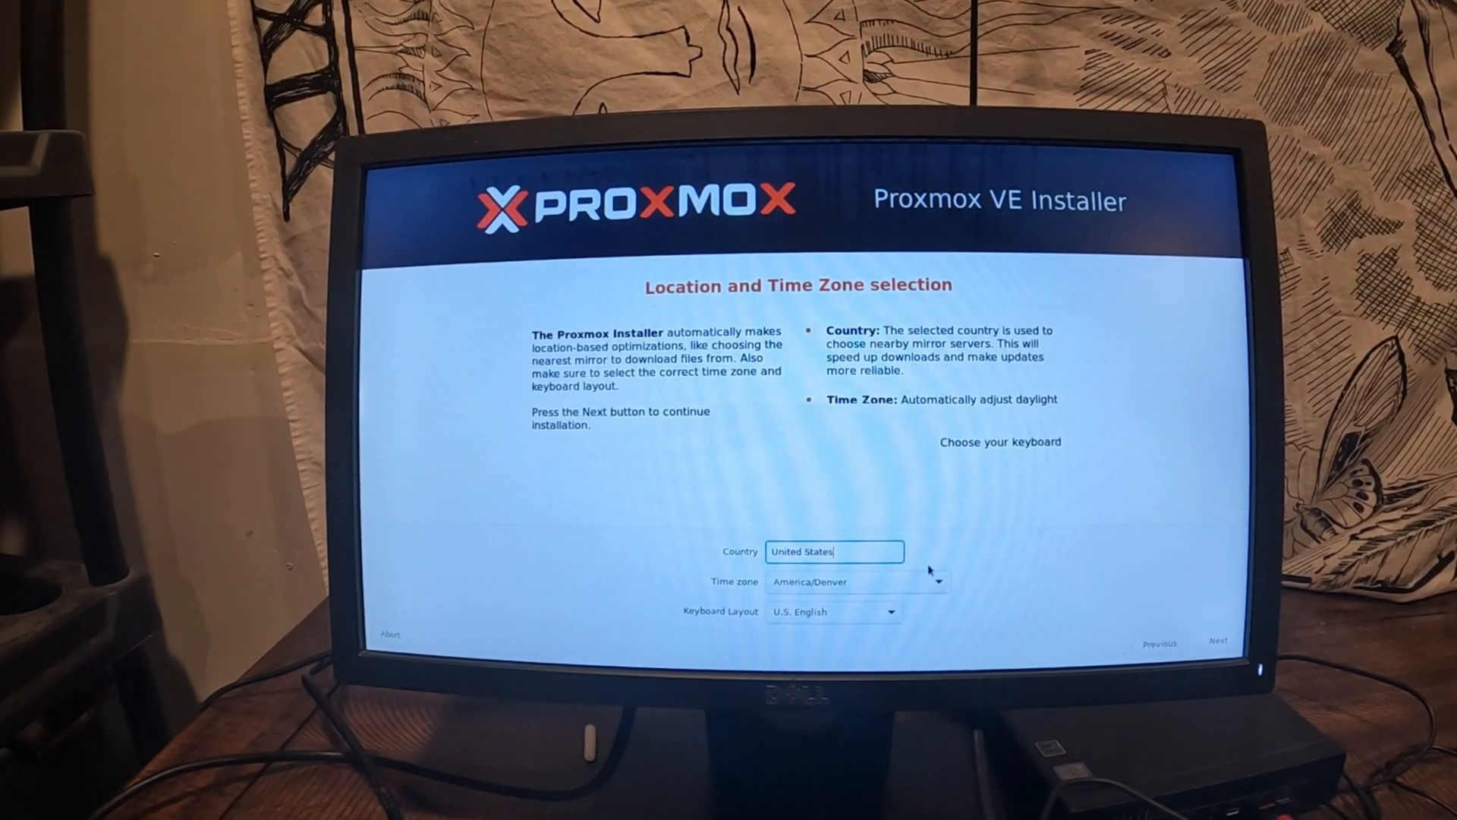
pyautogui.click(1219, 642)
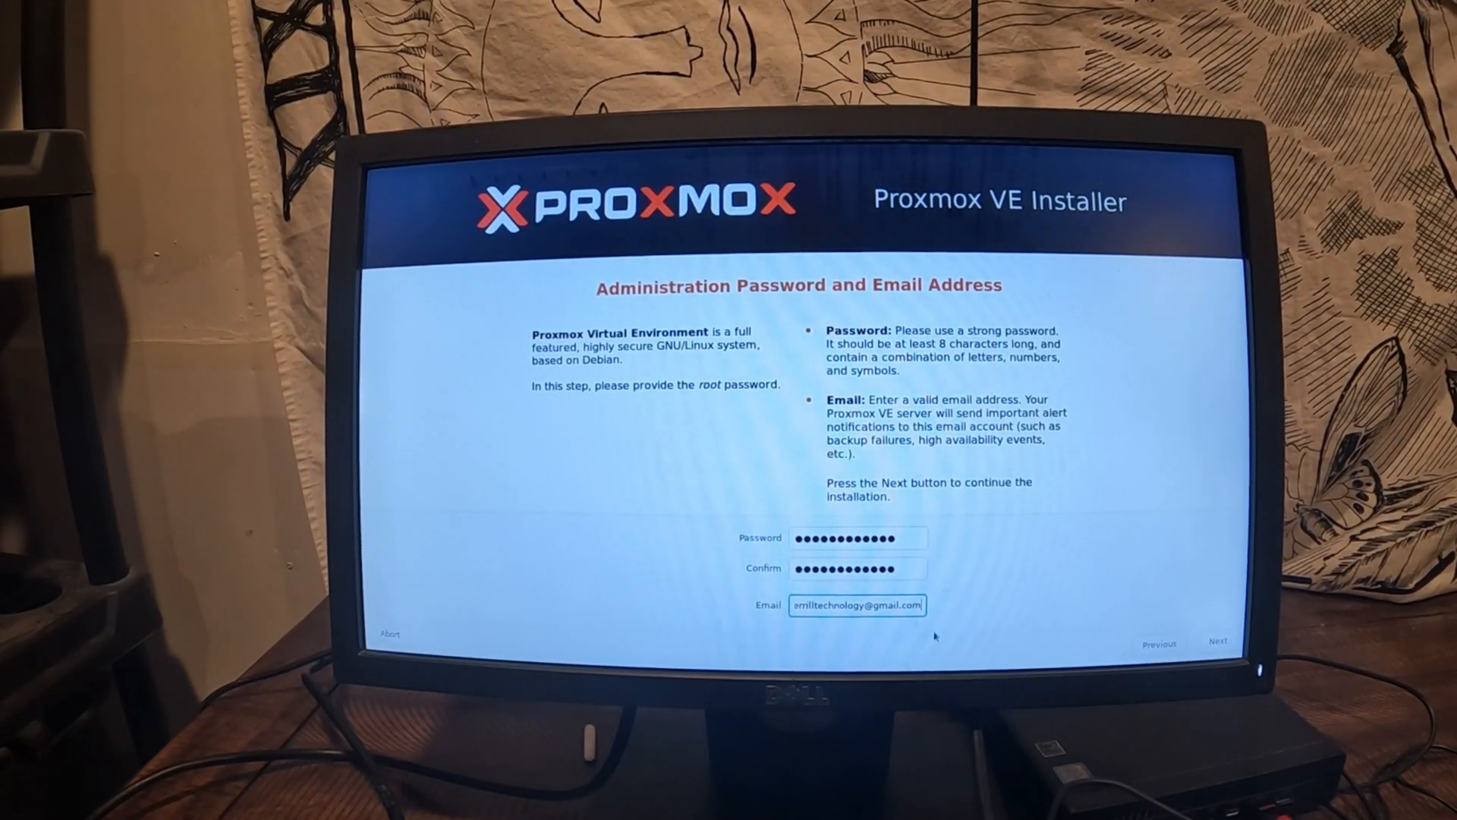
pyautogui.click(1217, 643)
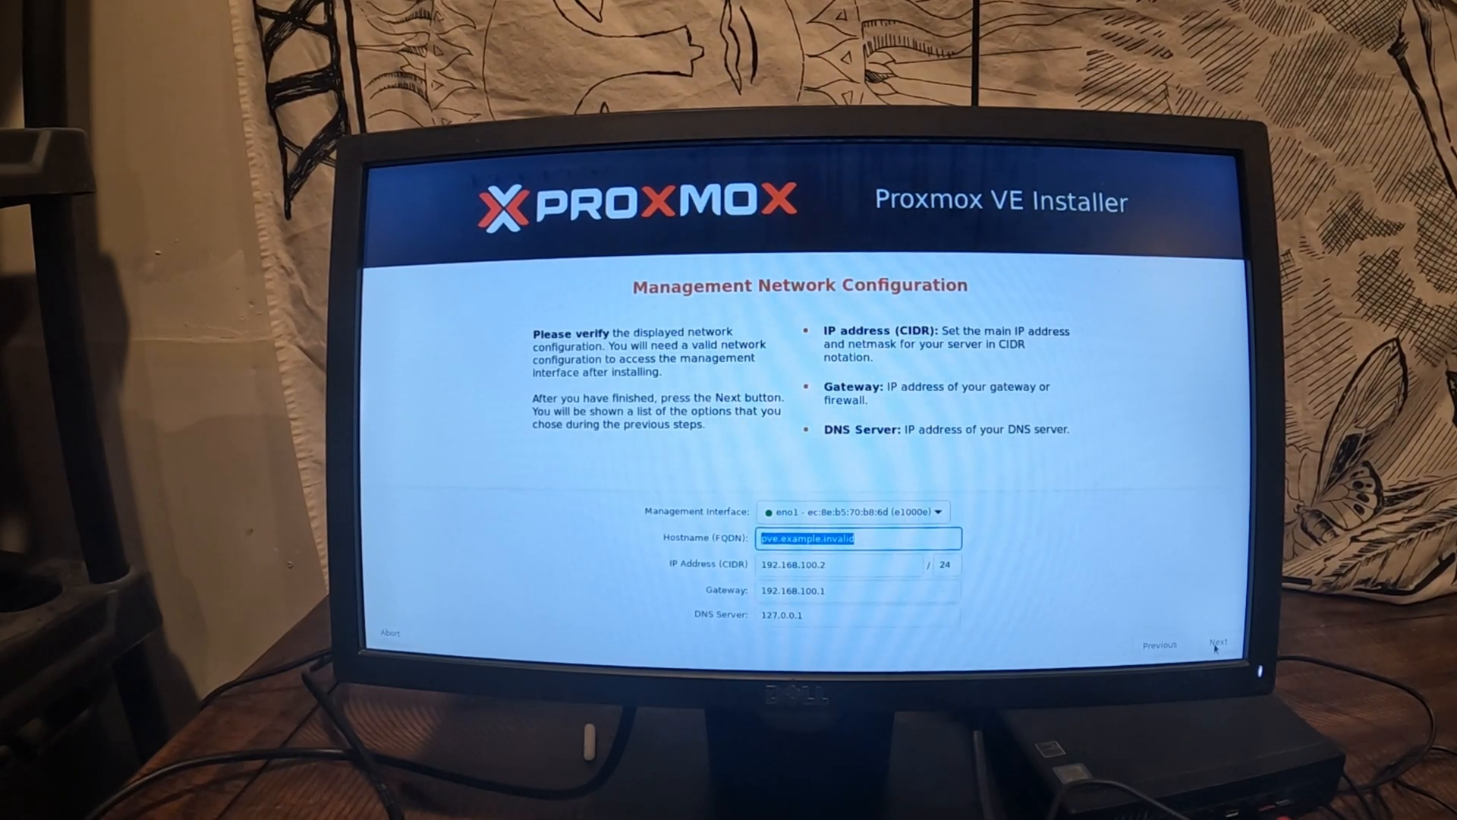
pyautogui.click(1218, 643)
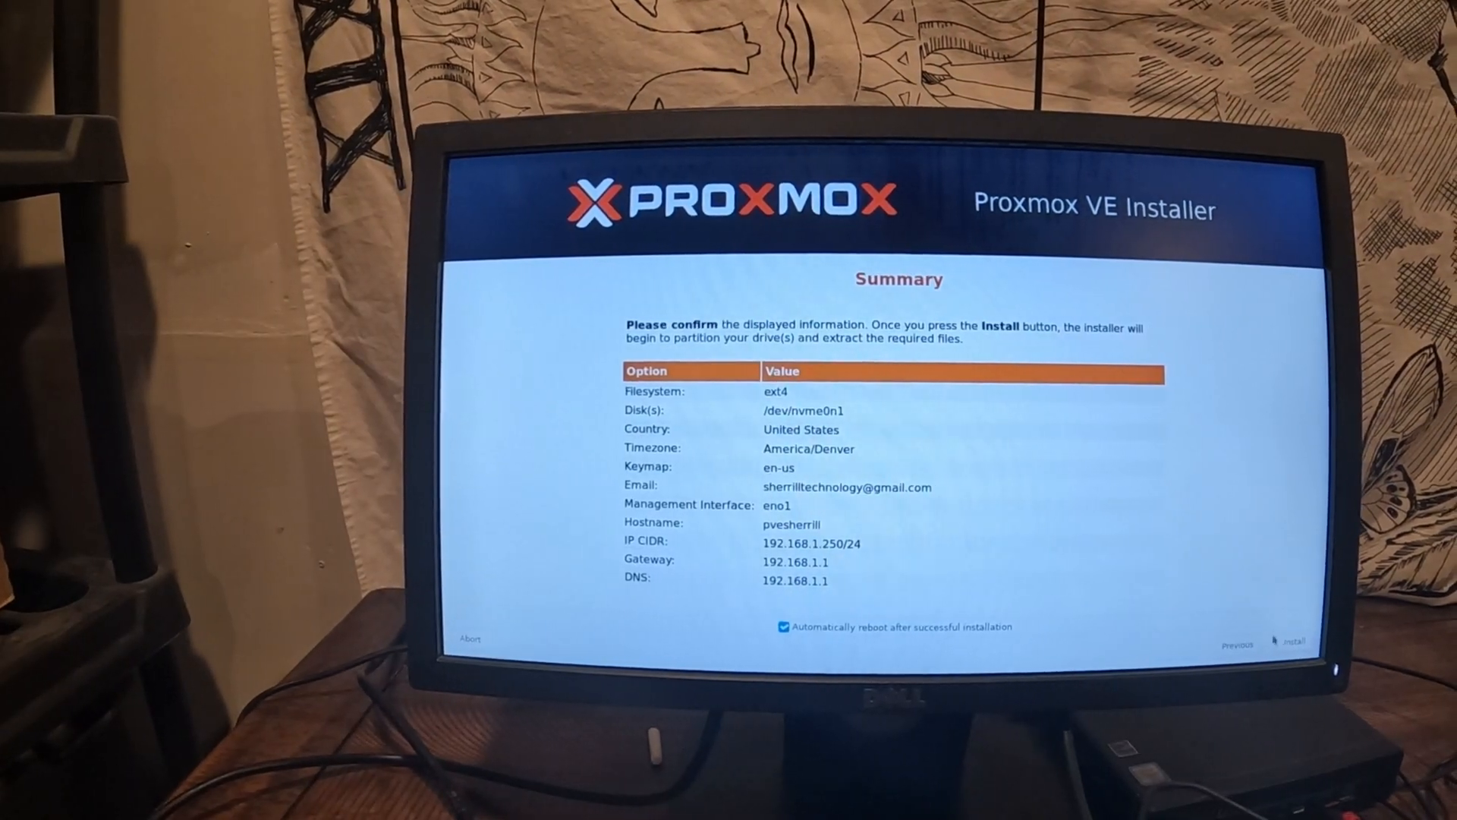
pyautogui.click(1295, 642)
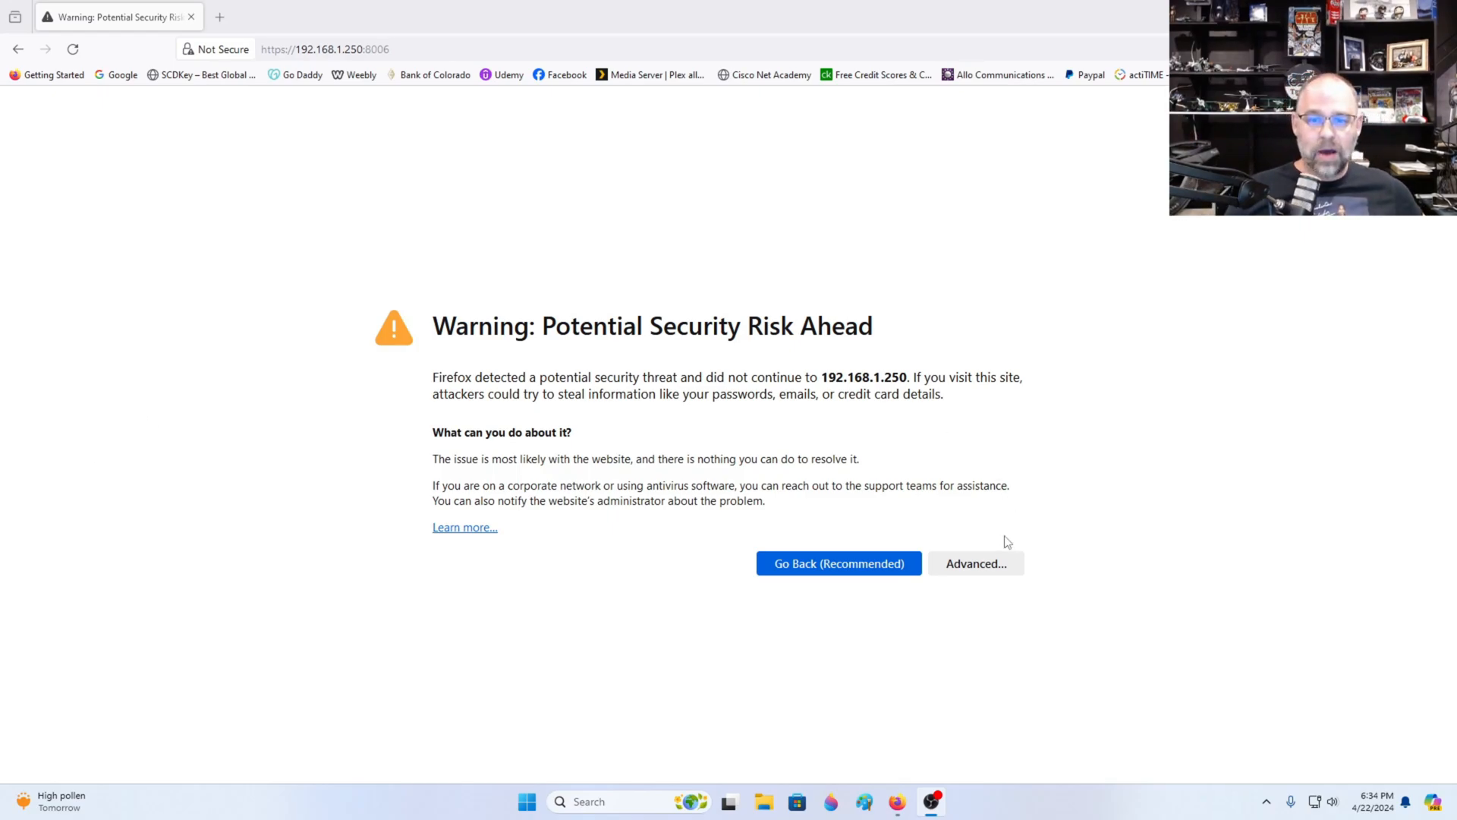
pyautogui.click(324, 49)
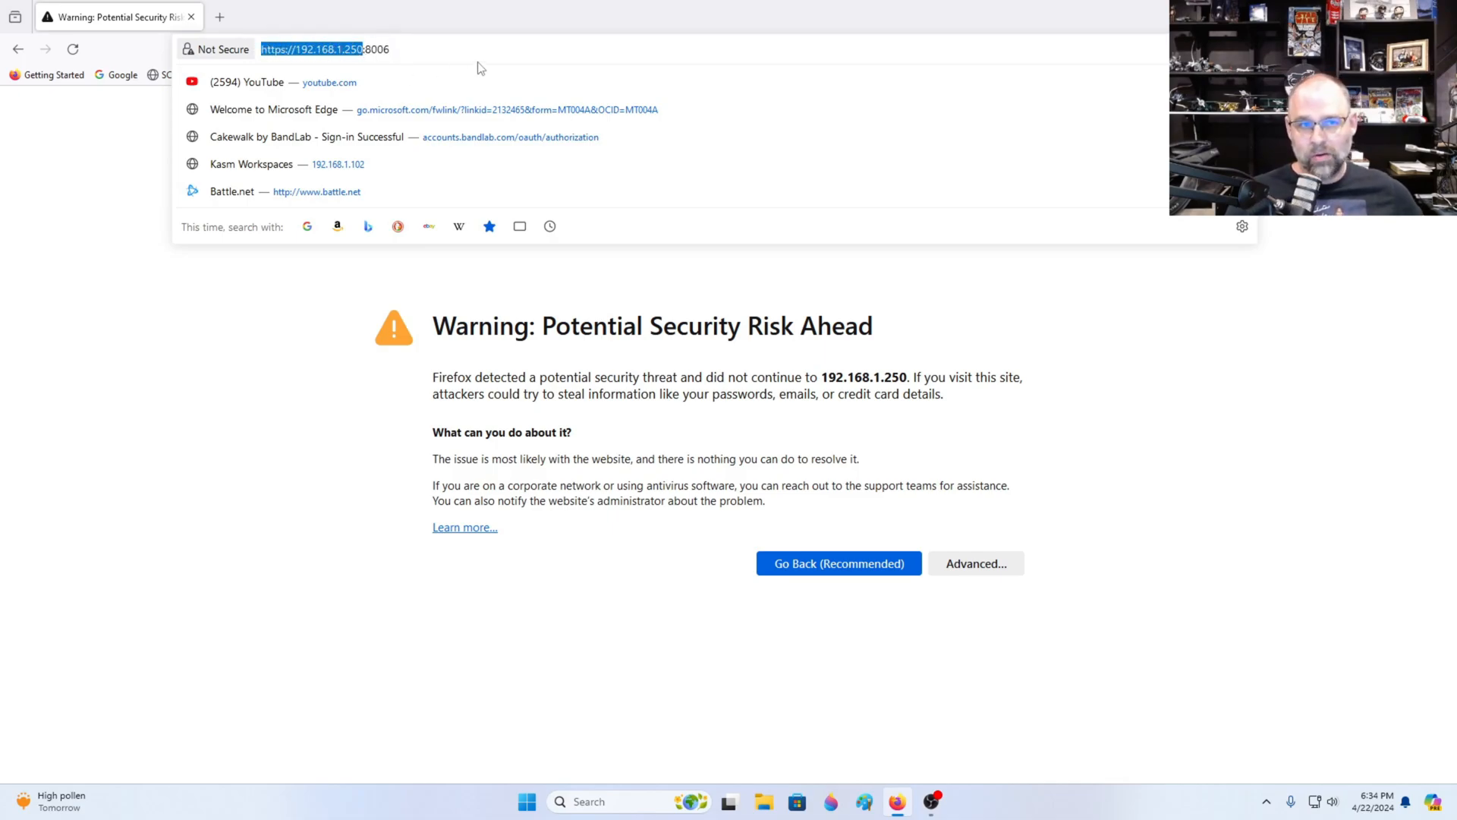
pyautogui.click(976, 564)
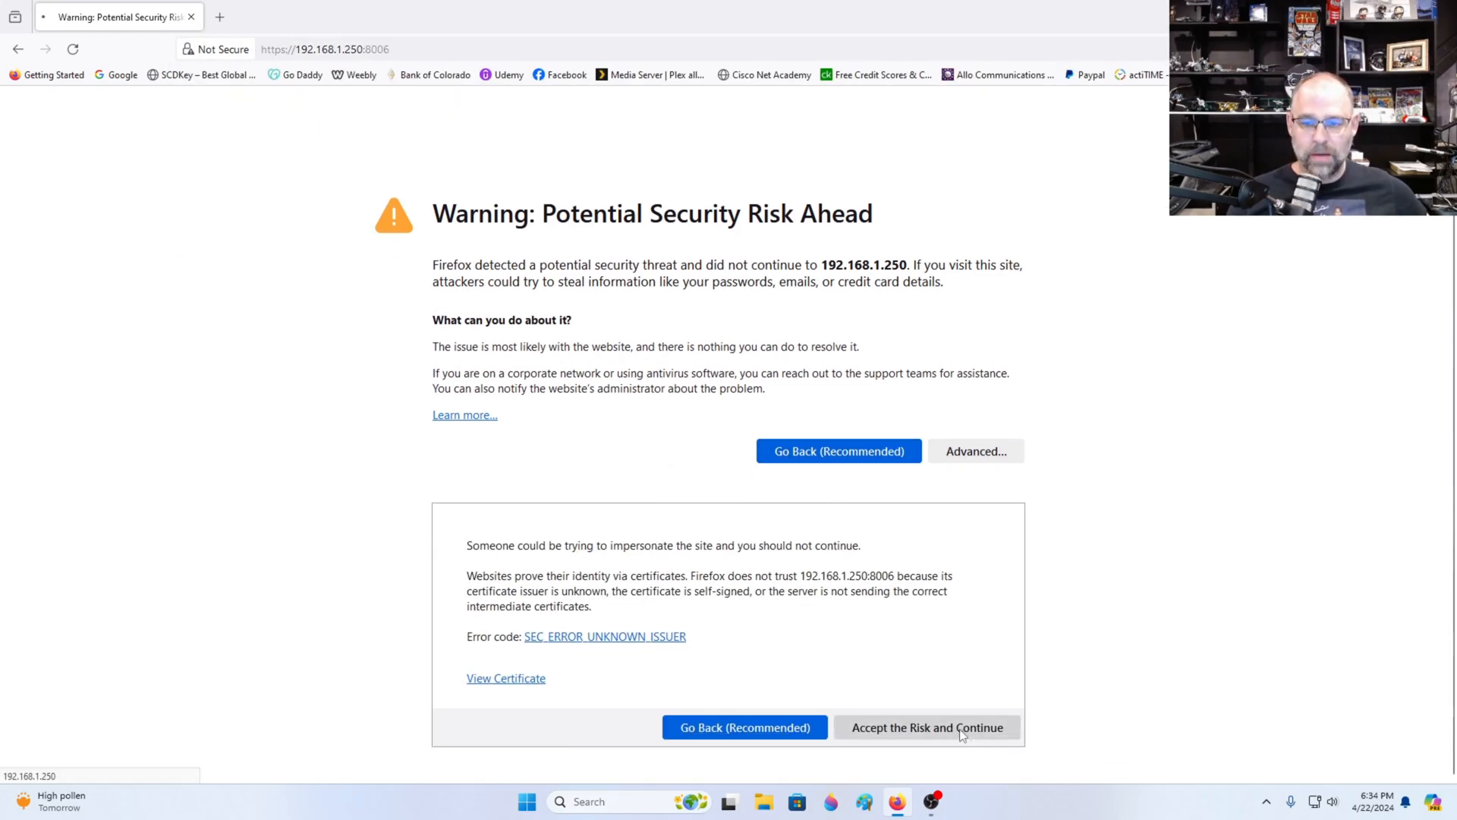
pyautogui.click(927, 727)
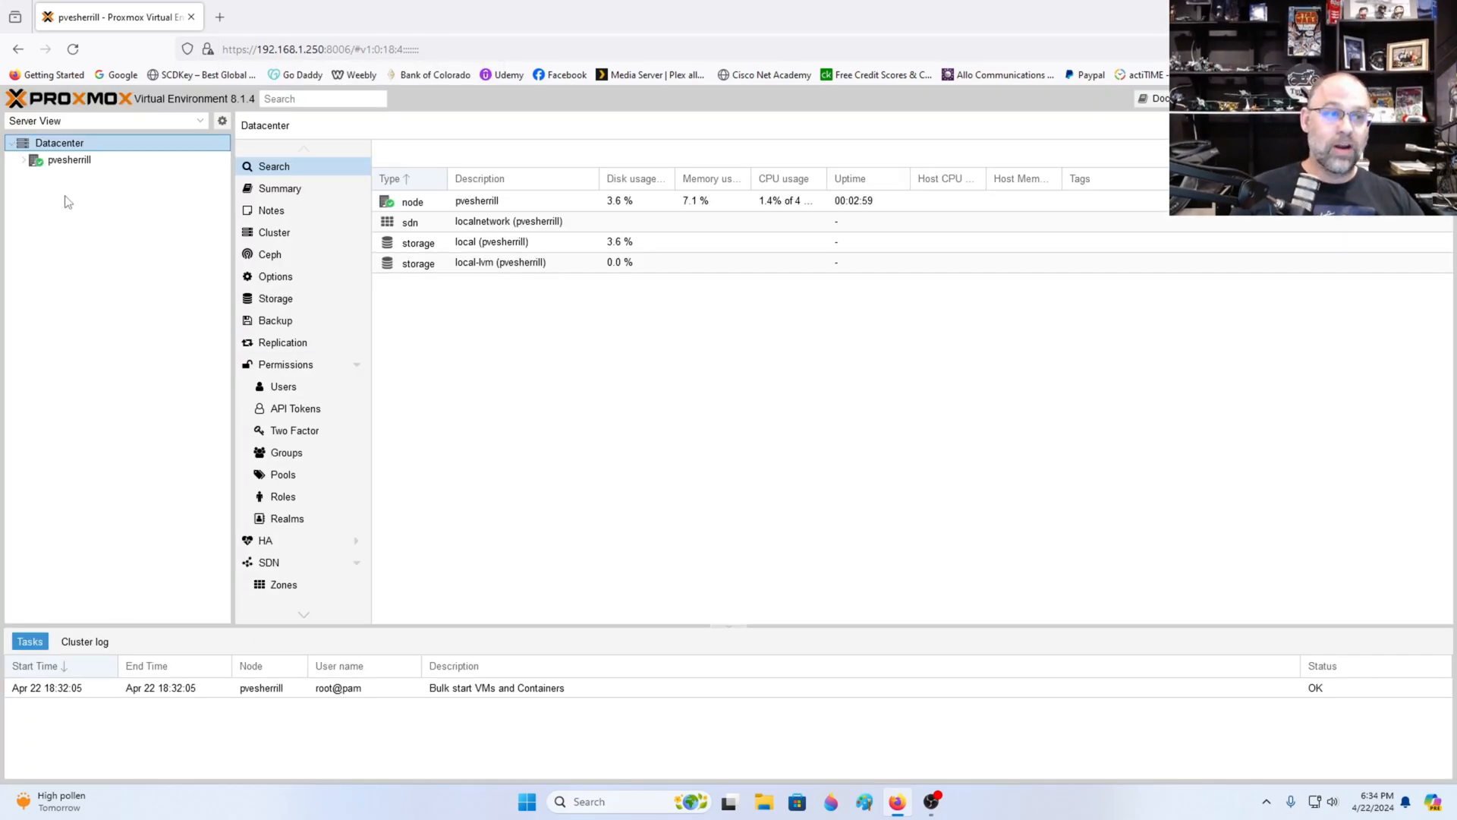
pyautogui.moveTo(174, 304)
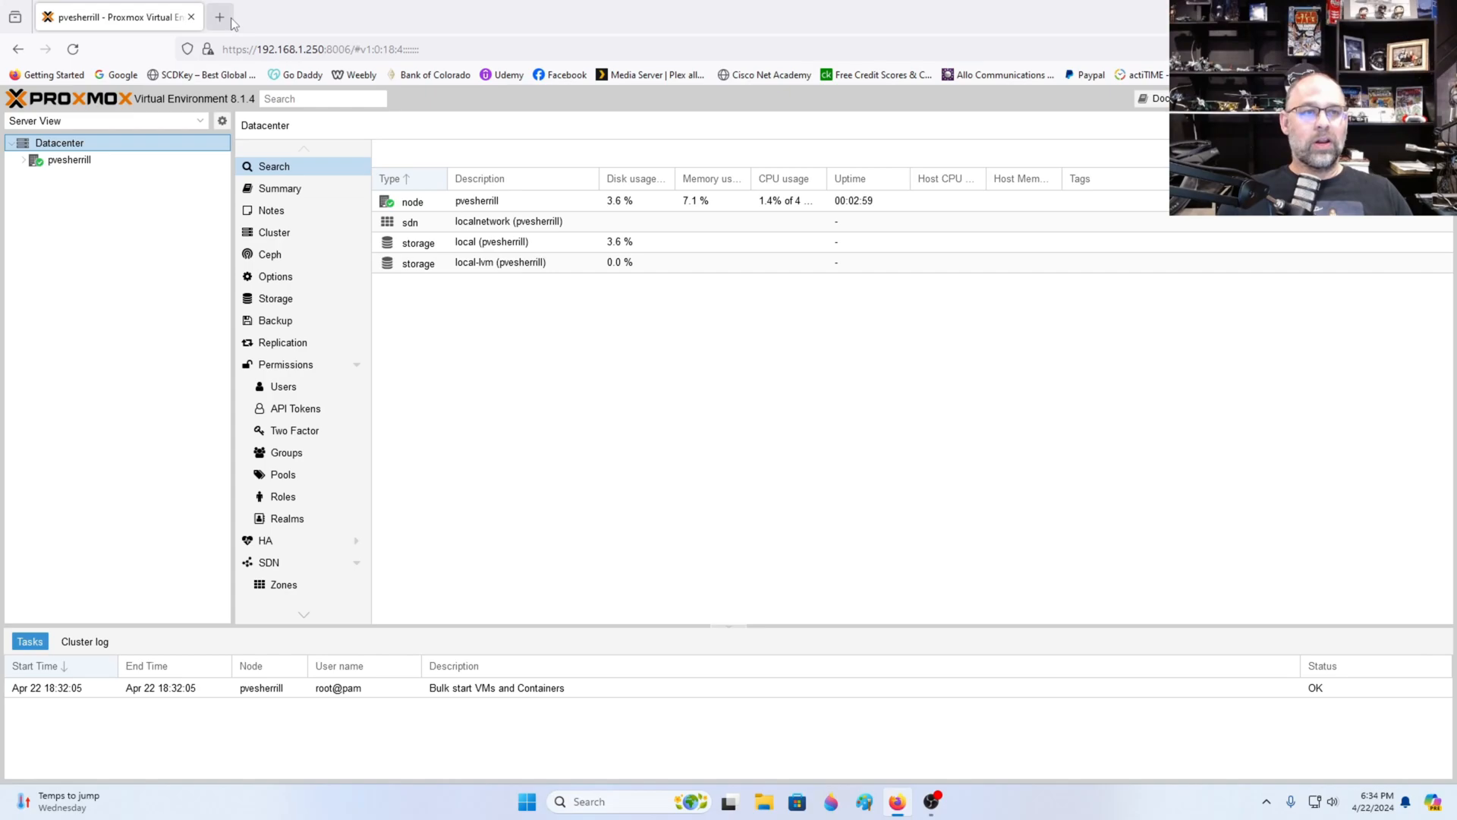
# - Open a blank Firefox tab beside the Proxmox tab
pyautogui.click(219, 17)
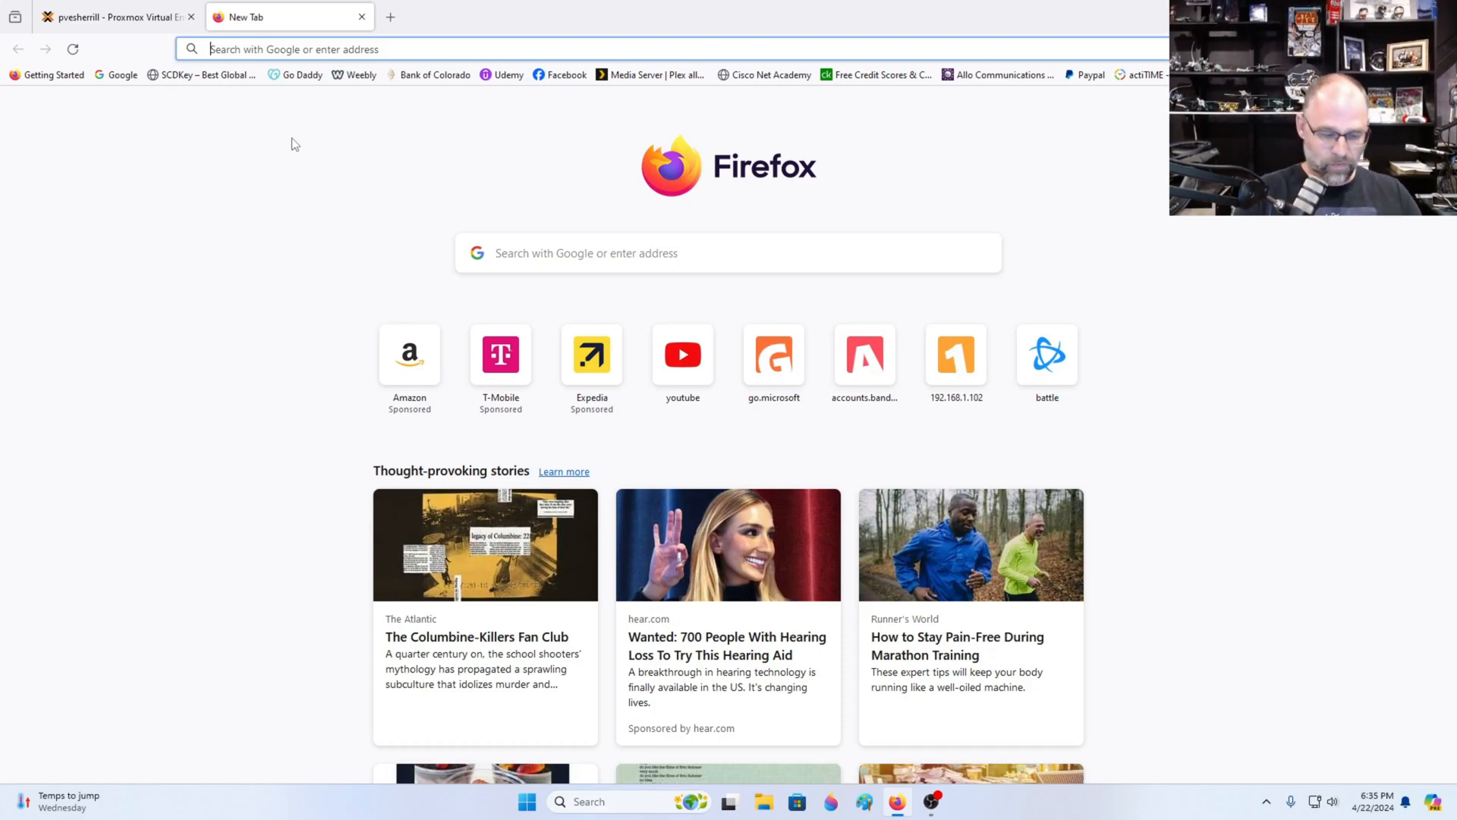
# - Search 'ubuntu server' and download the Ubuntu Server 22.04.4 LTS ISO, then return to Proxmox
pyautogui.write('ubuntu ser')
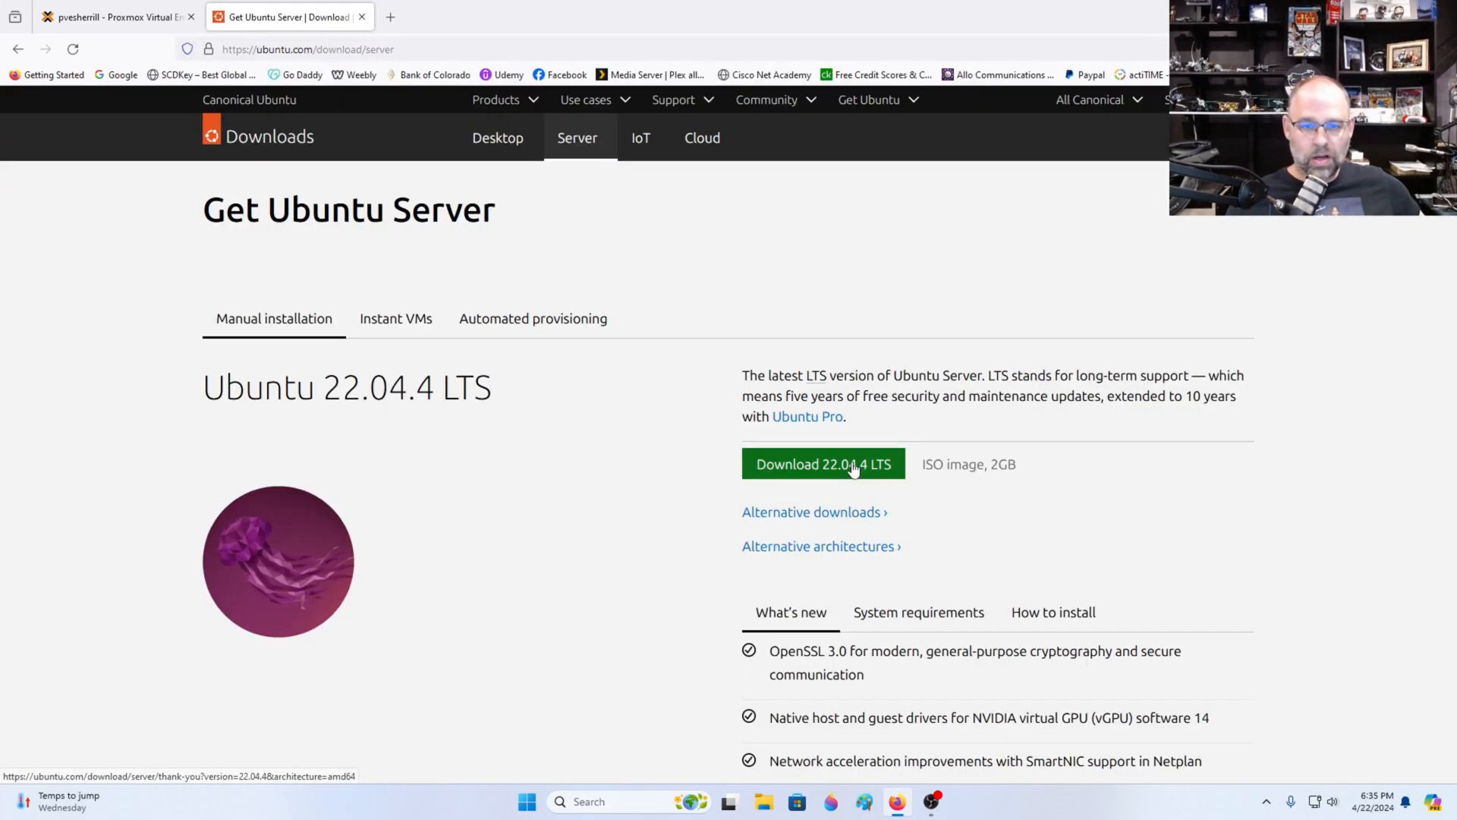
pyautogui.click(111, 16)
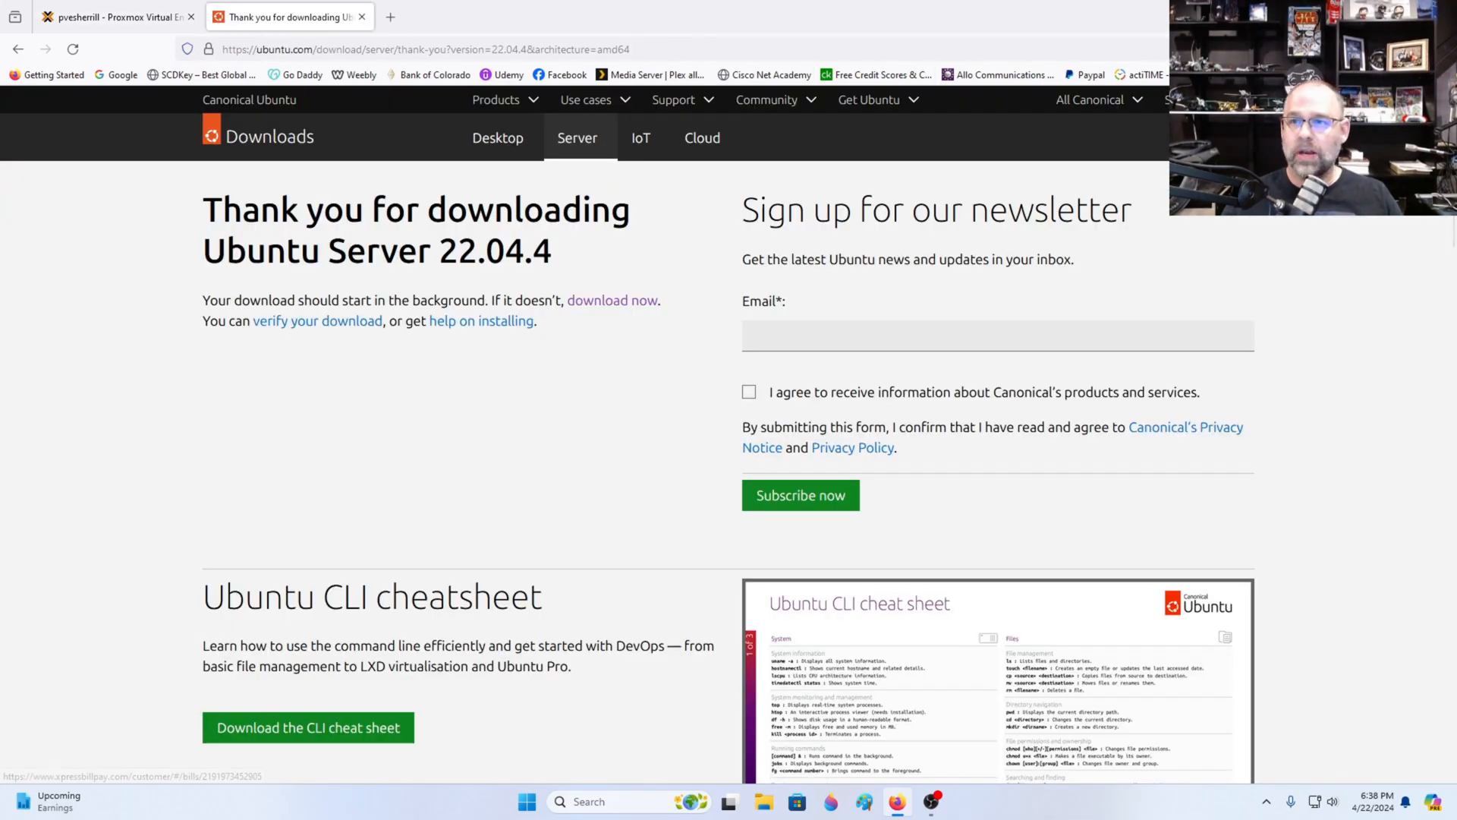
pyautogui.click(117, 17)
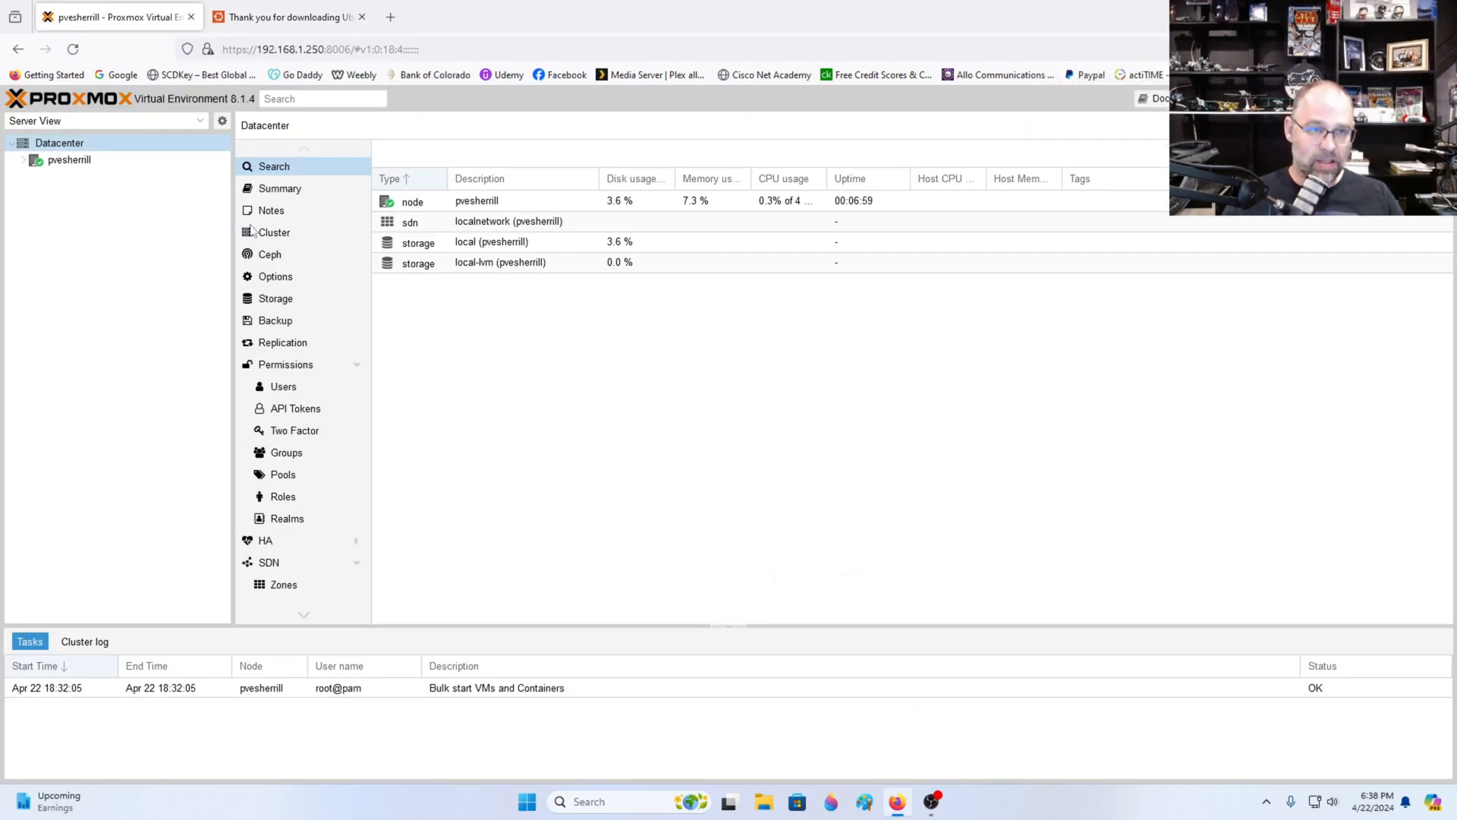
# - Upload the Ubuntu Server 22.04.4 ISO to the node's local storage ISO Images
pyautogui.click(68, 159)
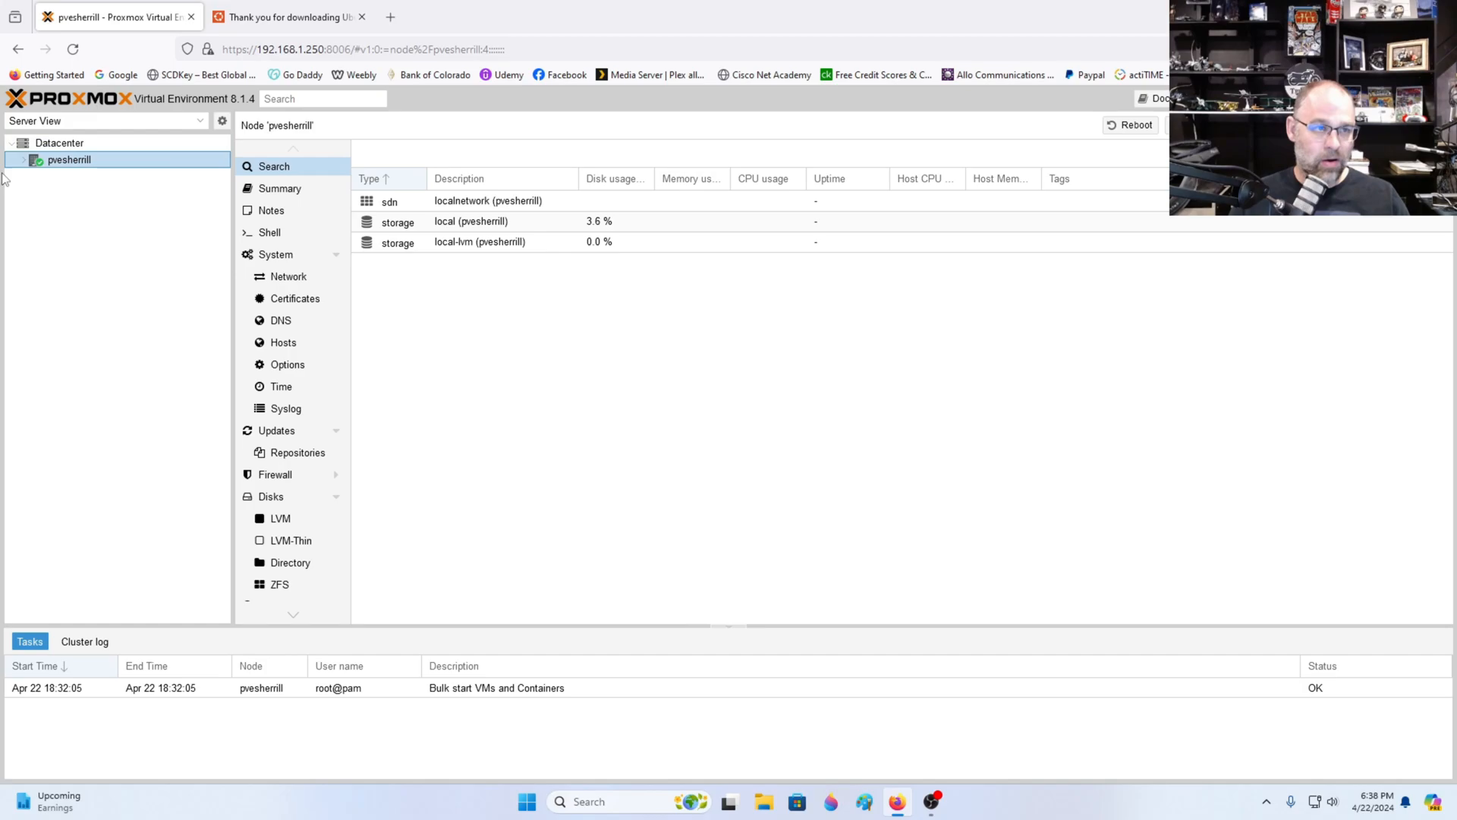
pyautogui.click(99, 194)
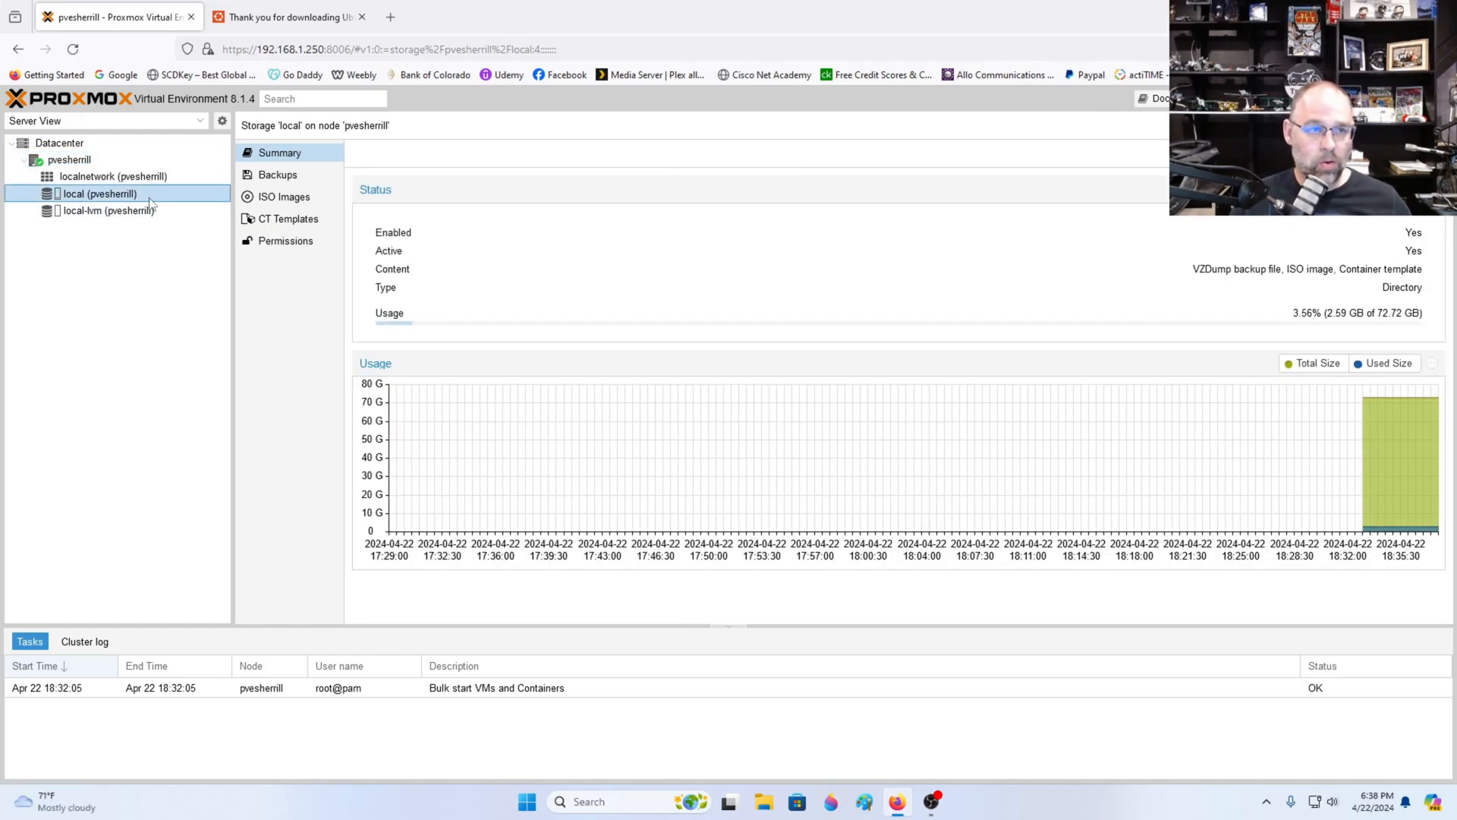
pyautogui.click(285, 196)
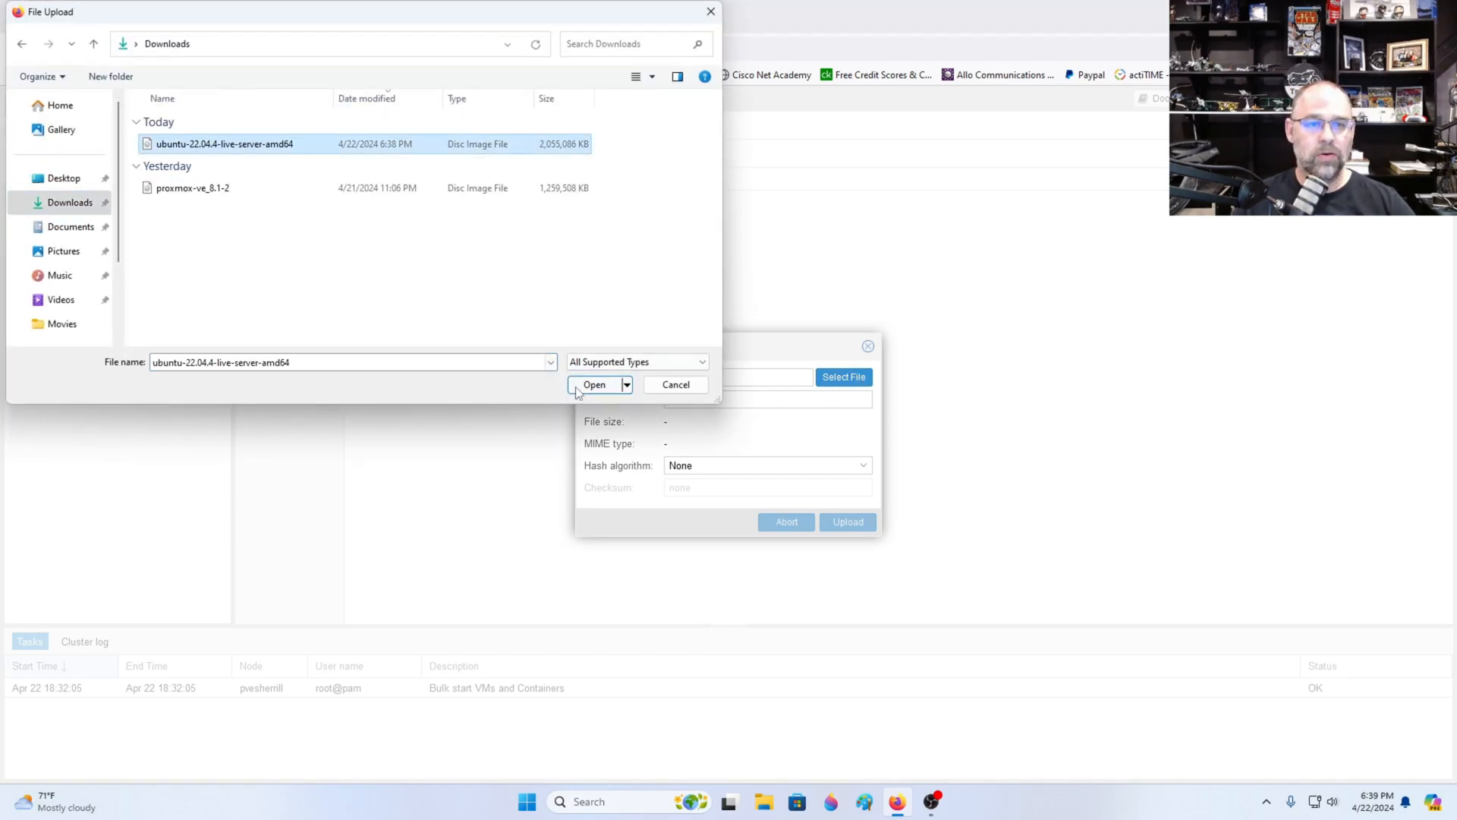
pyautogui.click(593, 385)
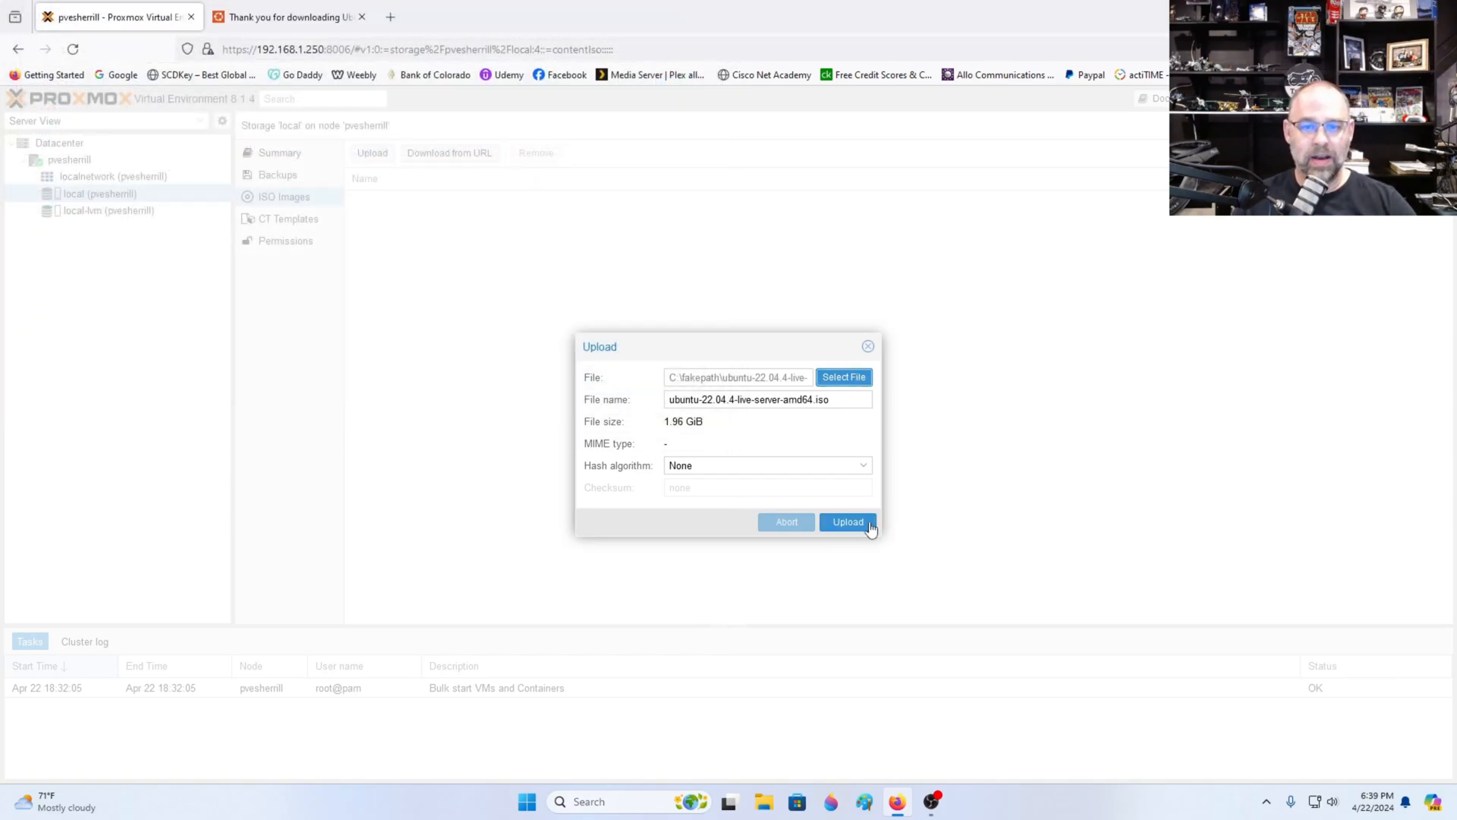
pyautogui.click(848, 522)
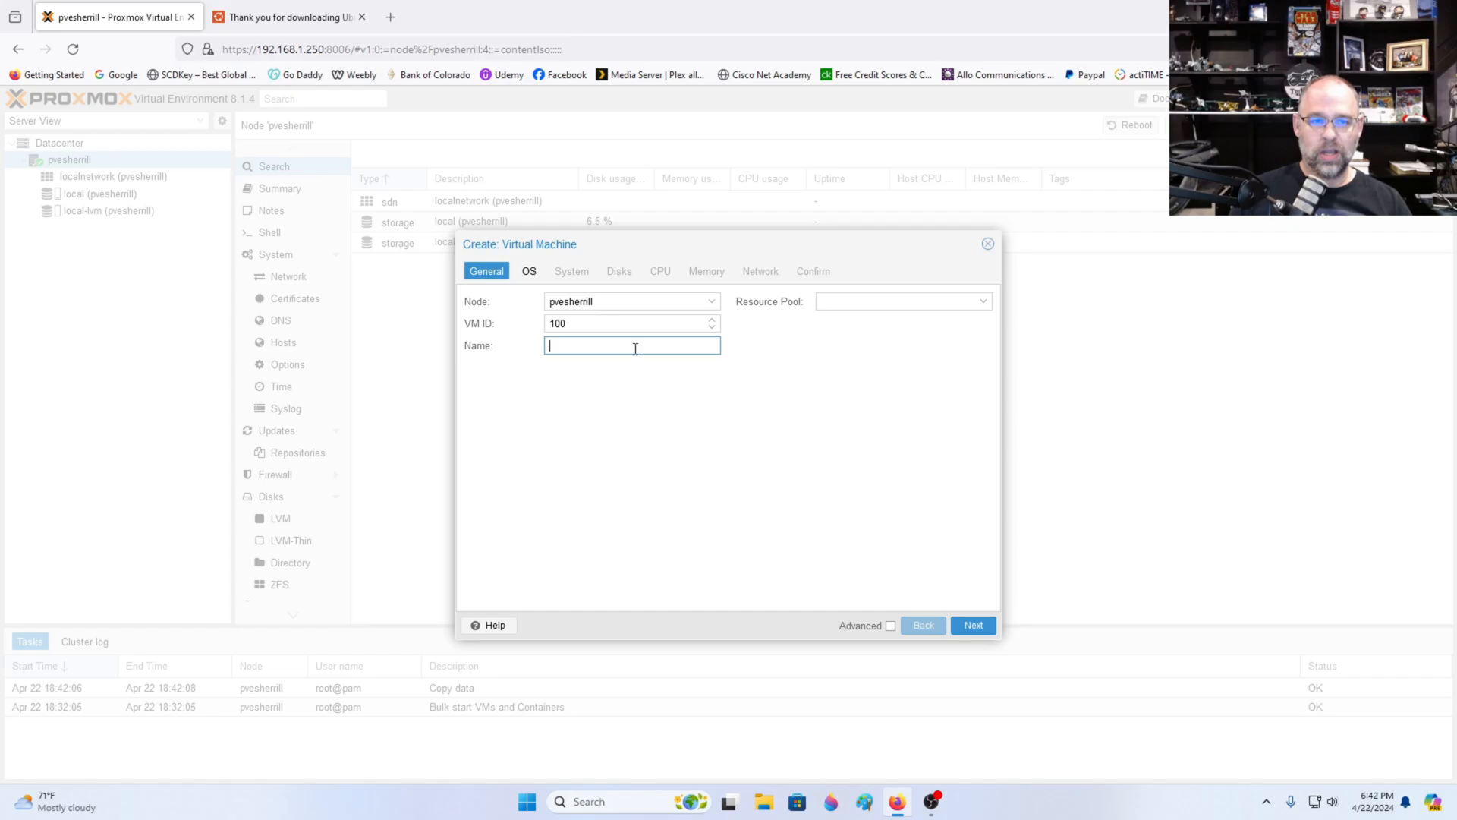
# - Create VM 'Unifi-Controller' with the Ubuntu ISO, 32 GB disk, 2 cores and 2048 MiB memory
pyautogui.write('Unifi Controller')
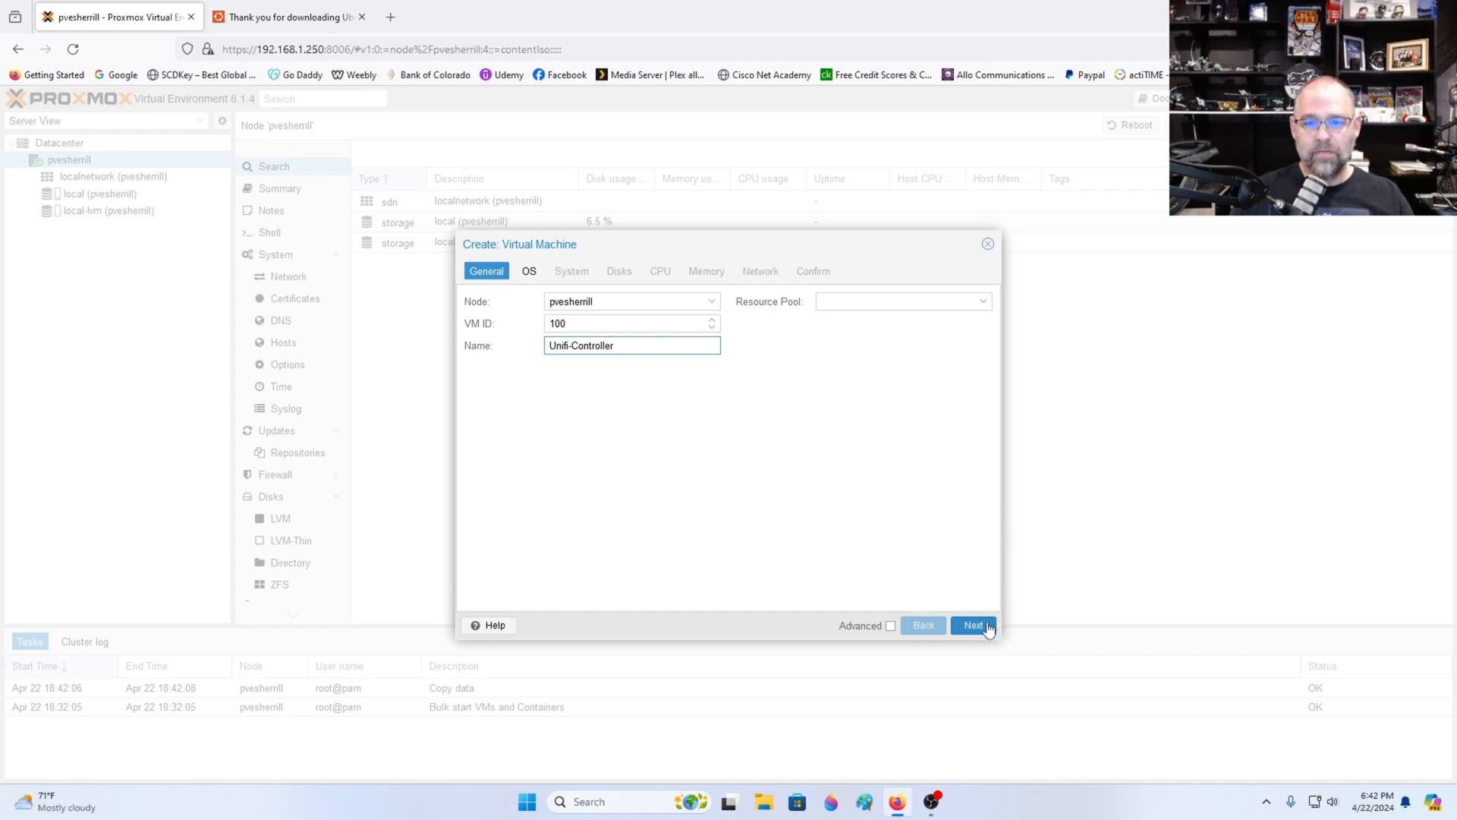
pyautogui.click(973, 625)
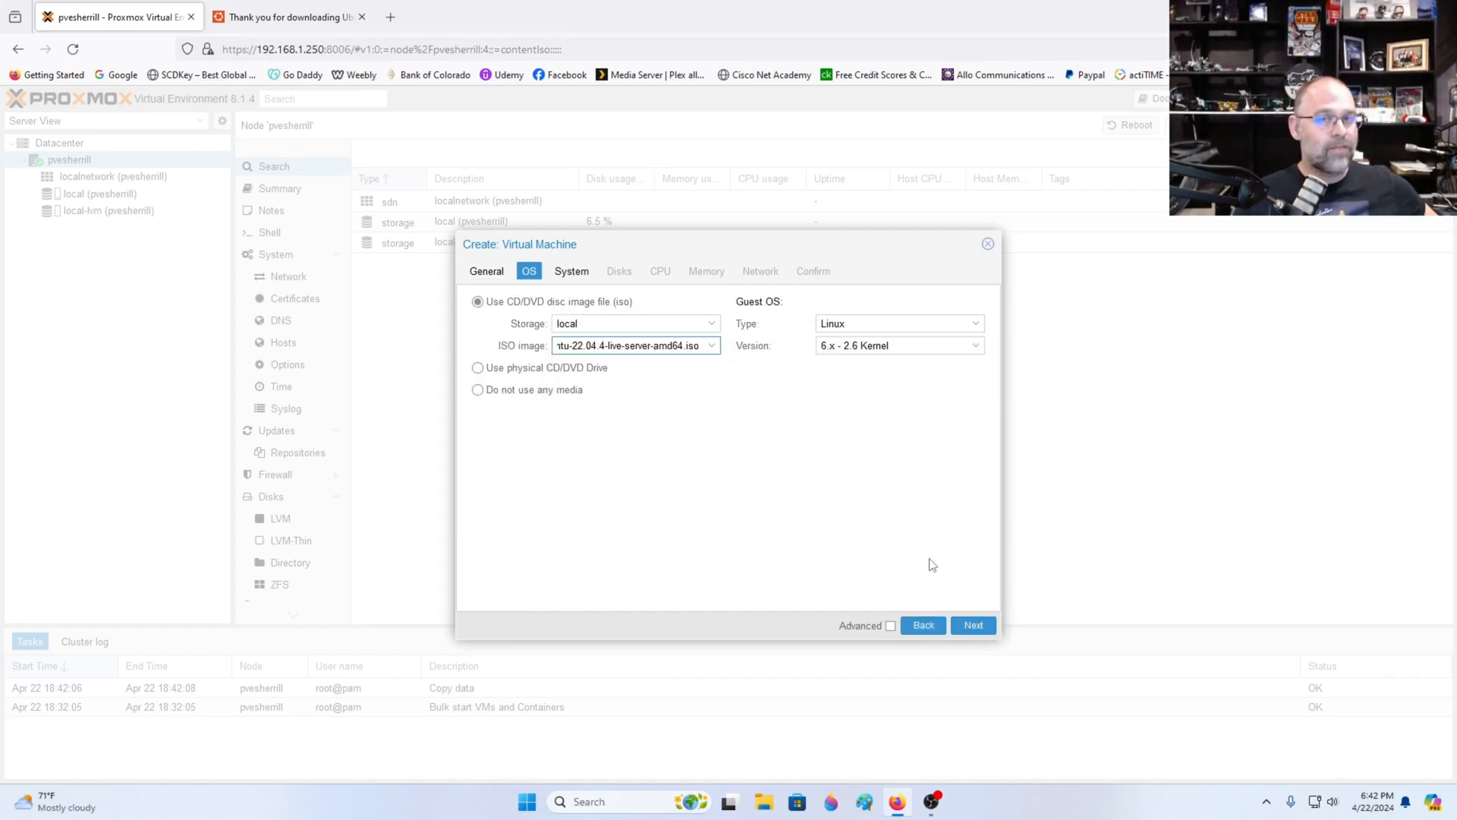
pyautogui.click(973, 625)
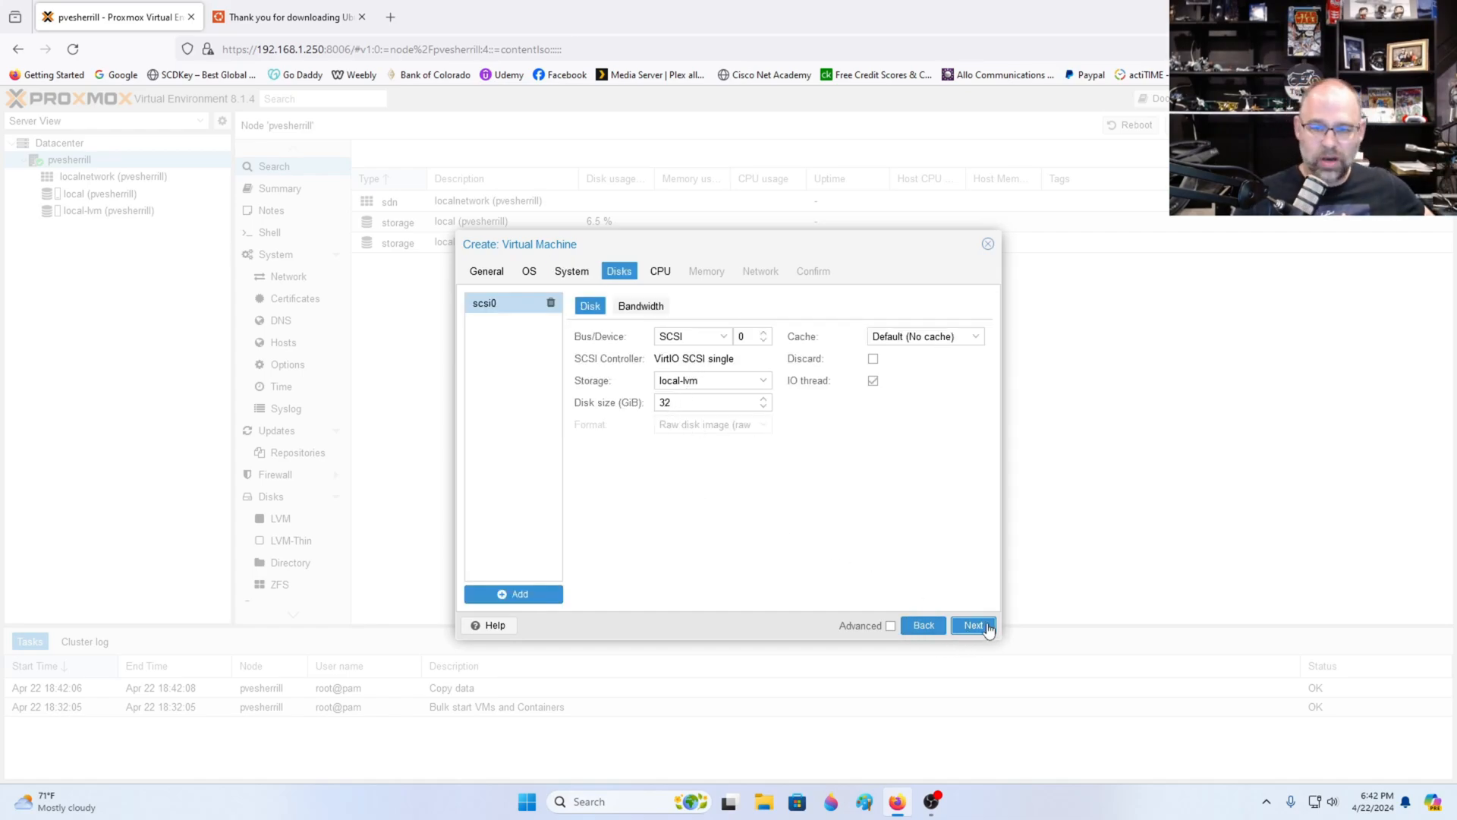
pyautogui.click(973, 624)
pyautogui.write('2')
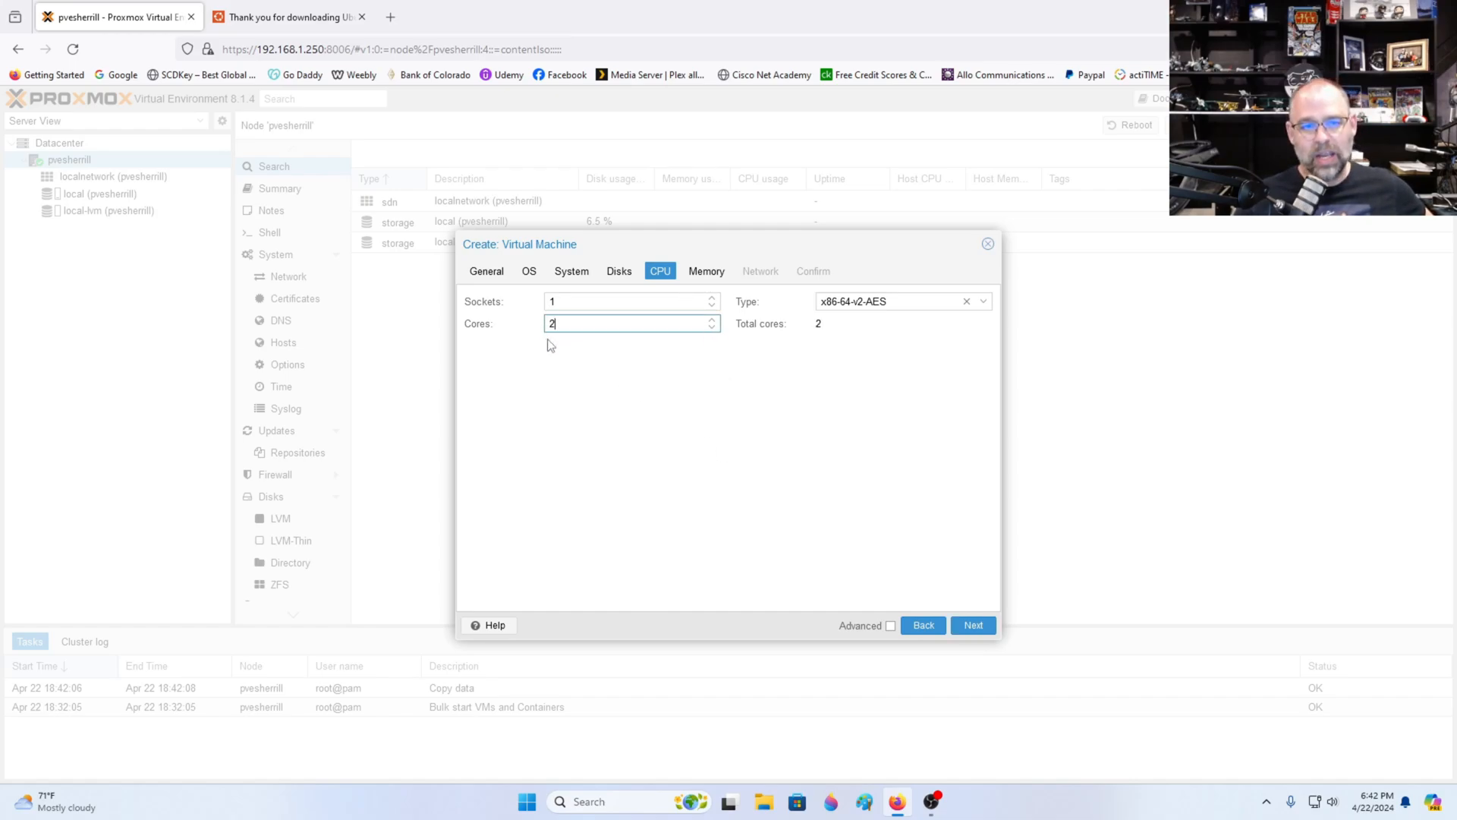
pyautogui.click(972, 625)
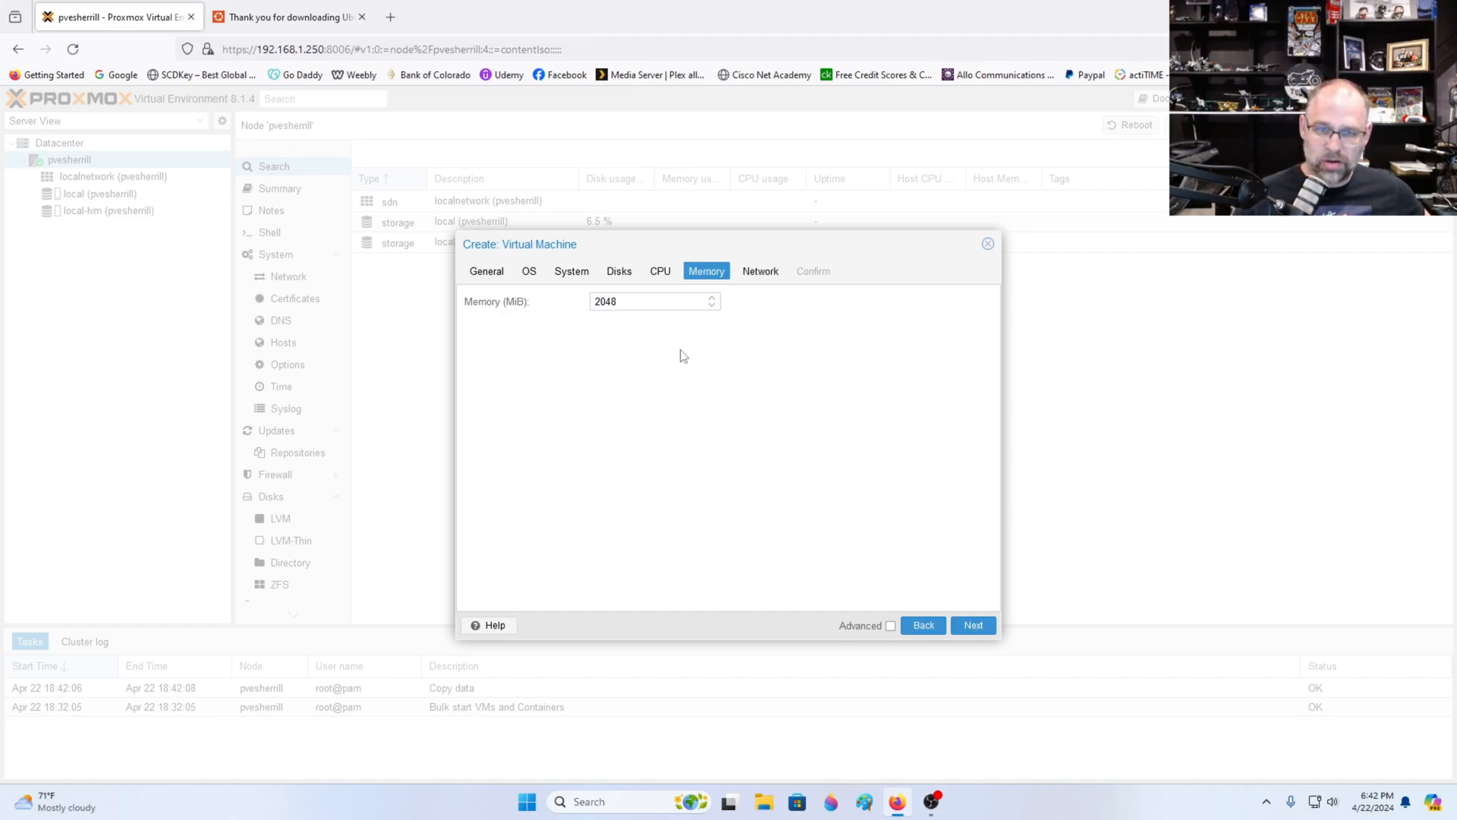
pyautogui.moveTo(977, 622)
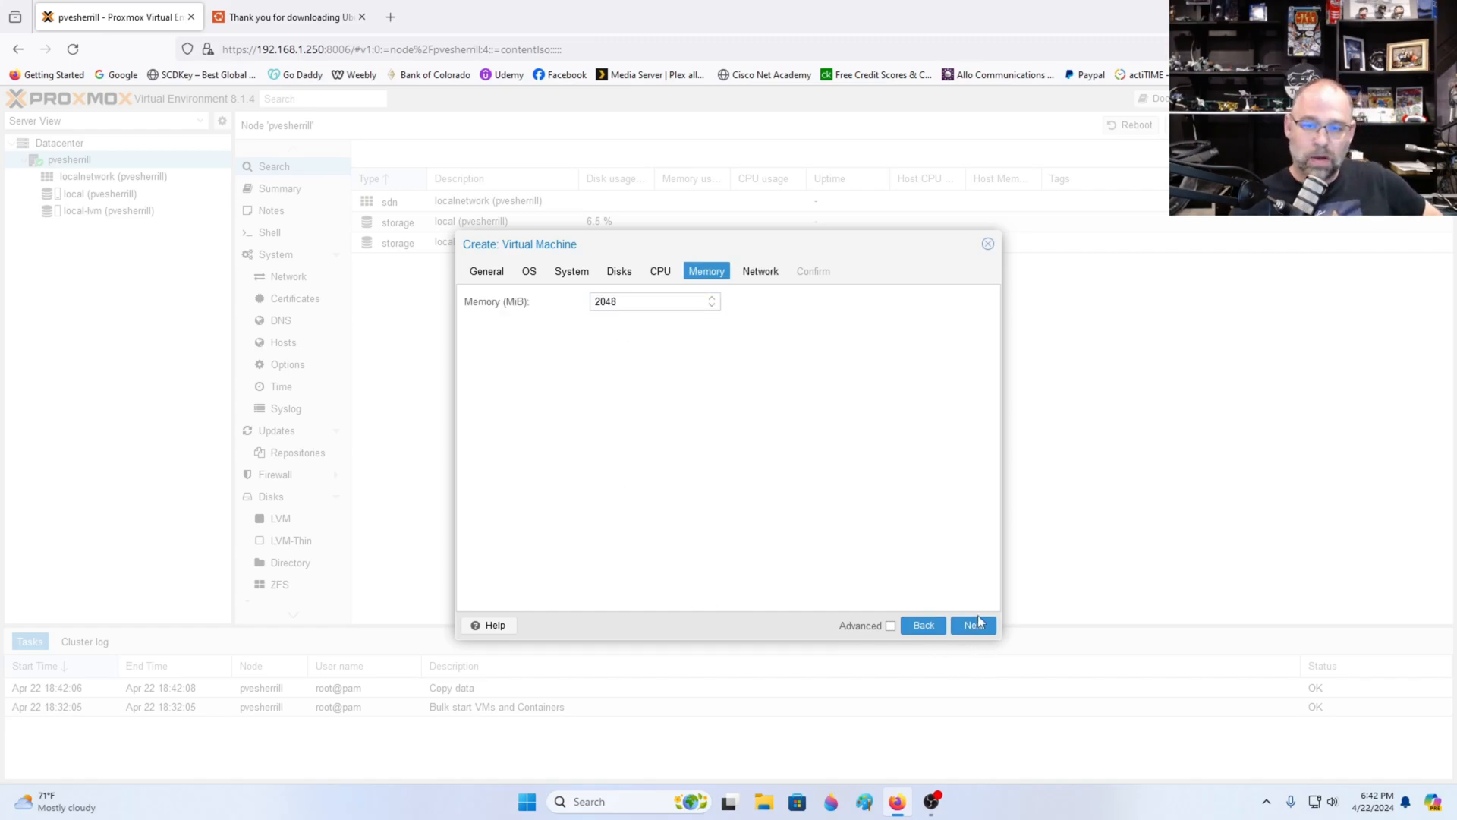
pyautogui.click(973, 624)
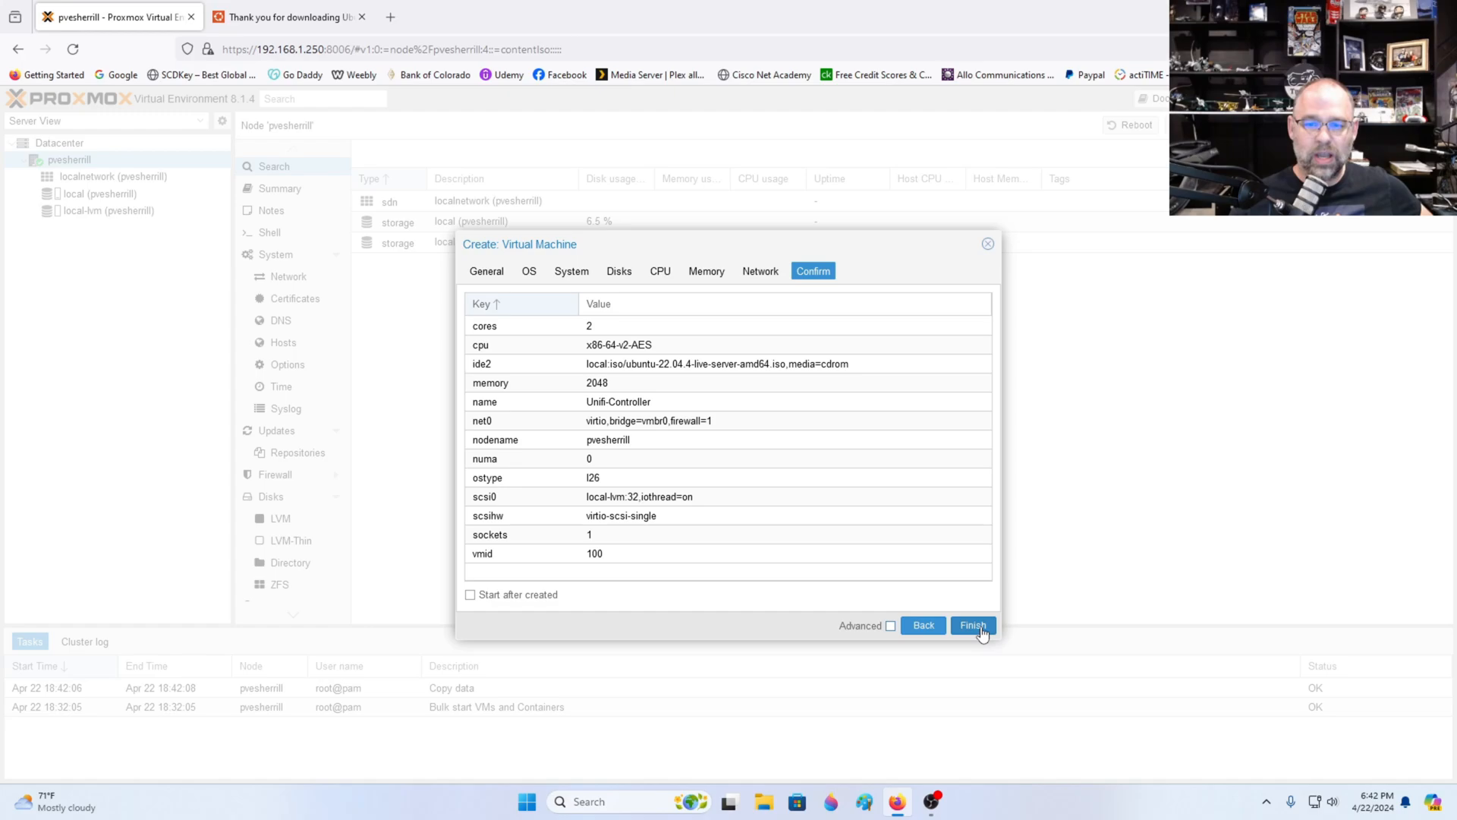
pyautogui.click(973, 624)
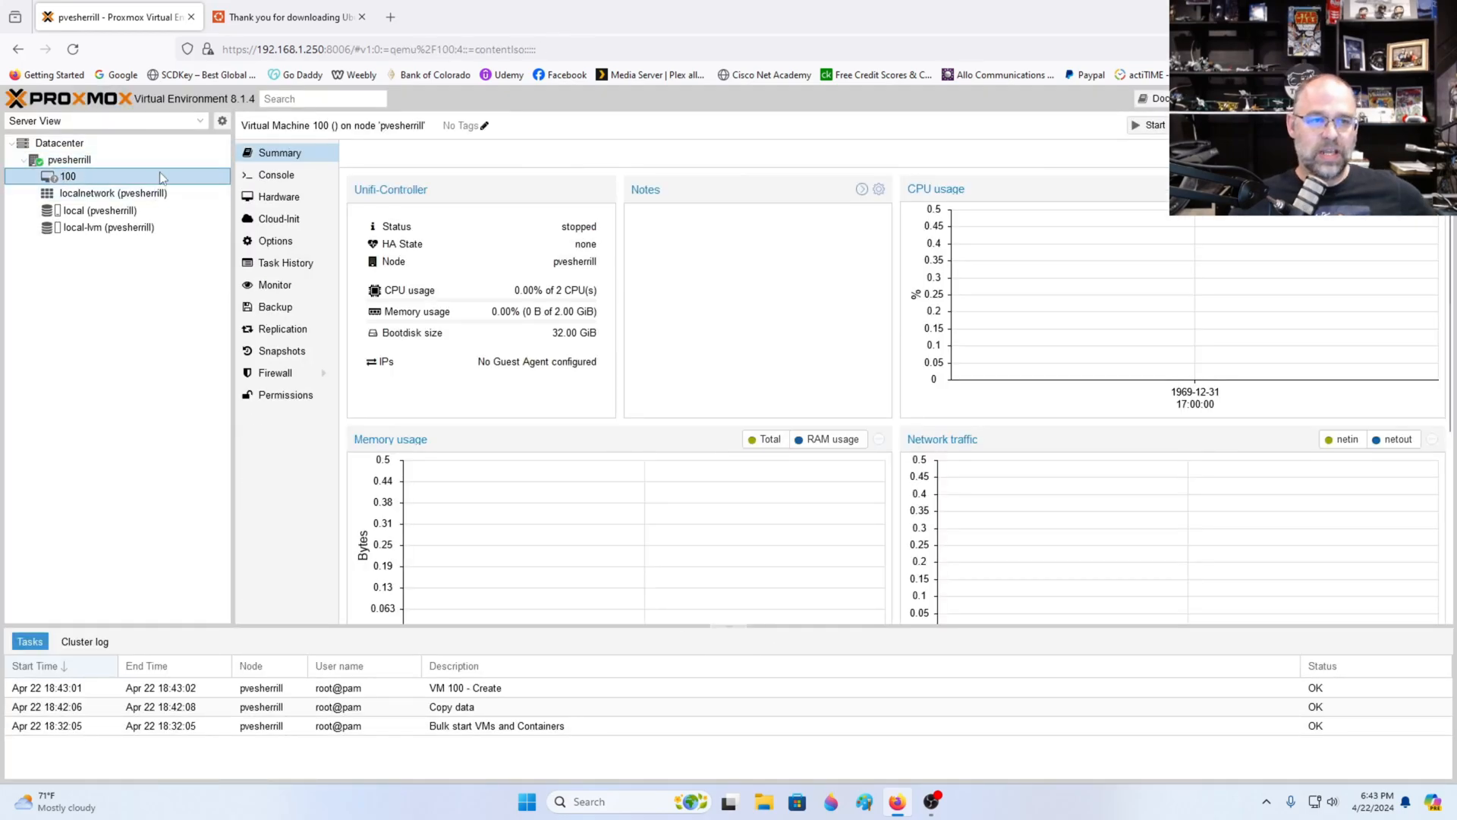
# - Start VM 100 Unifi-Controller
pyautogui.click(276, 175)
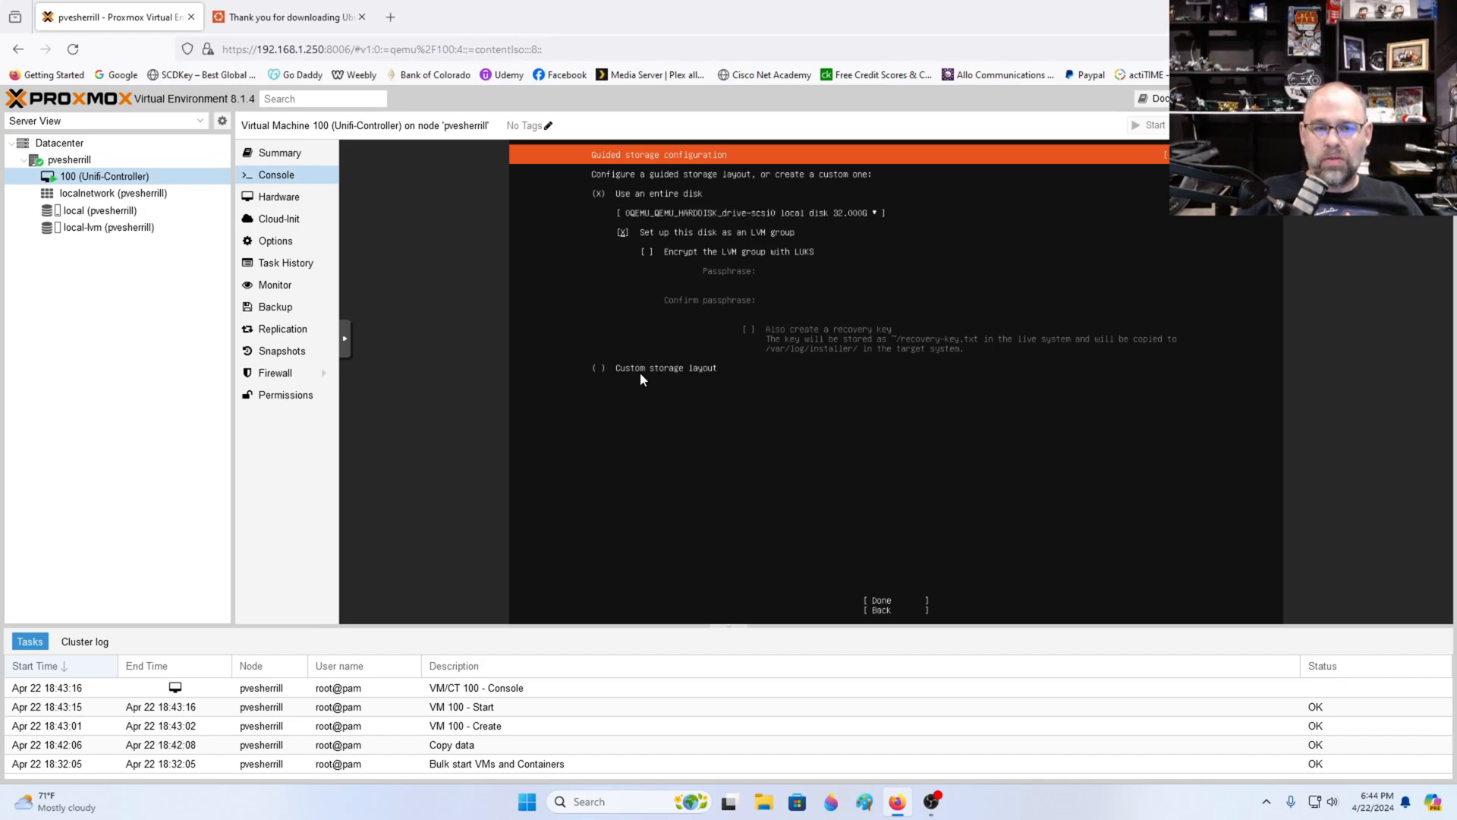
# - Accept the guided storage layout and fill the profile: name chris, server unifi-controller, username chris
pyautogui.click(878, 599)
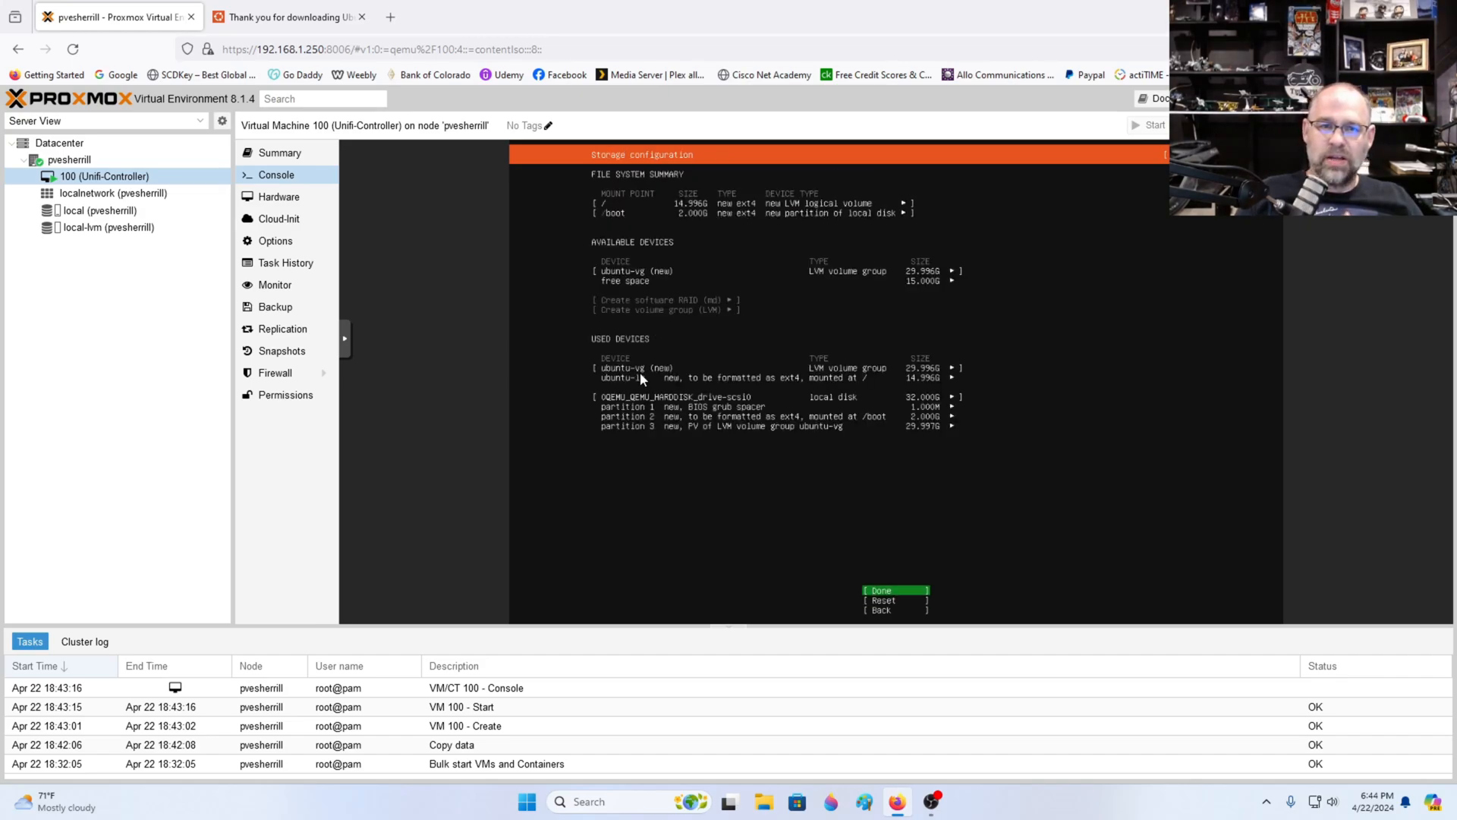
pyautogui.click(879, 591)
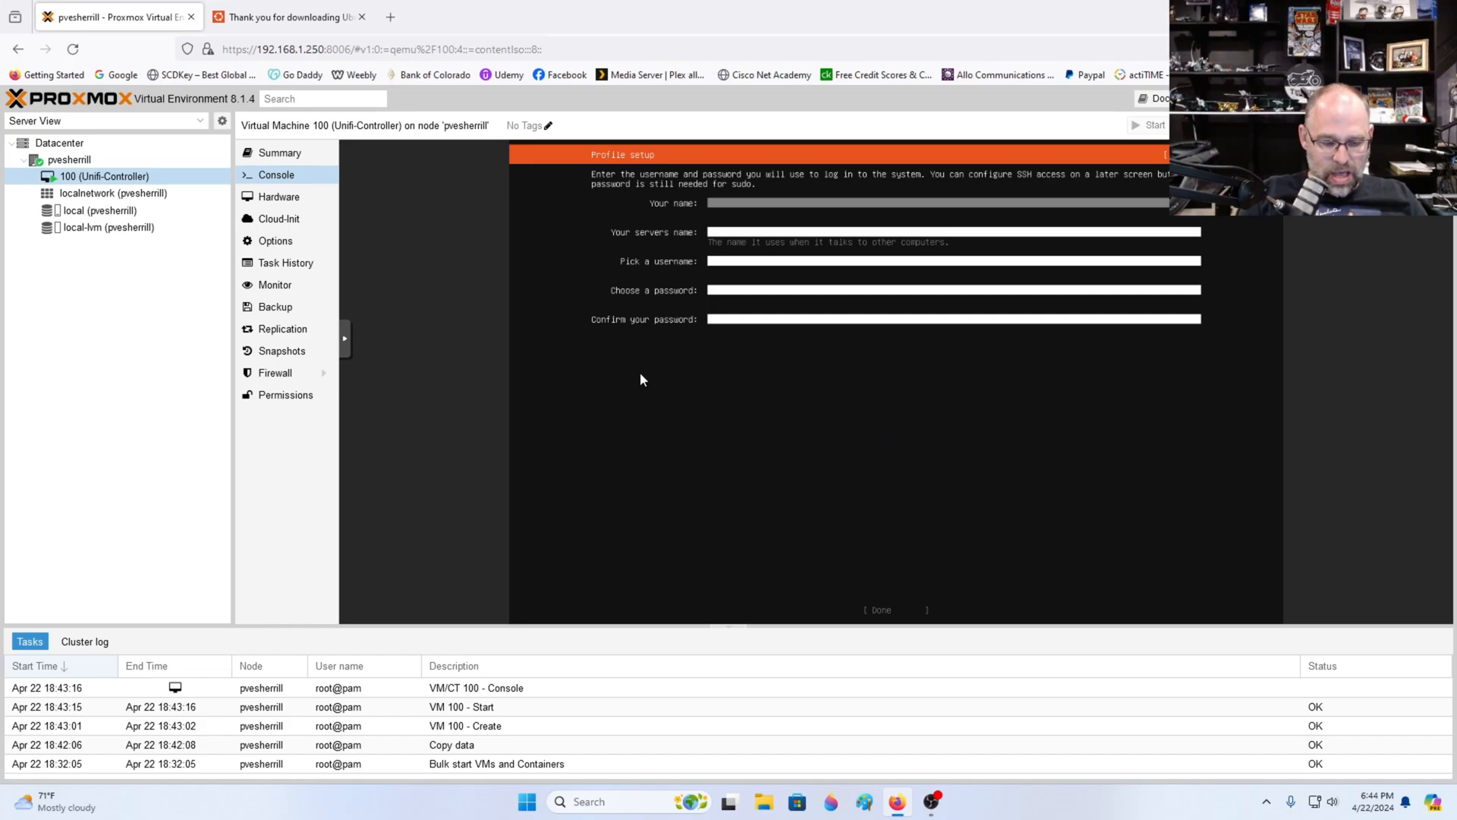
pyautogui.write('chris')
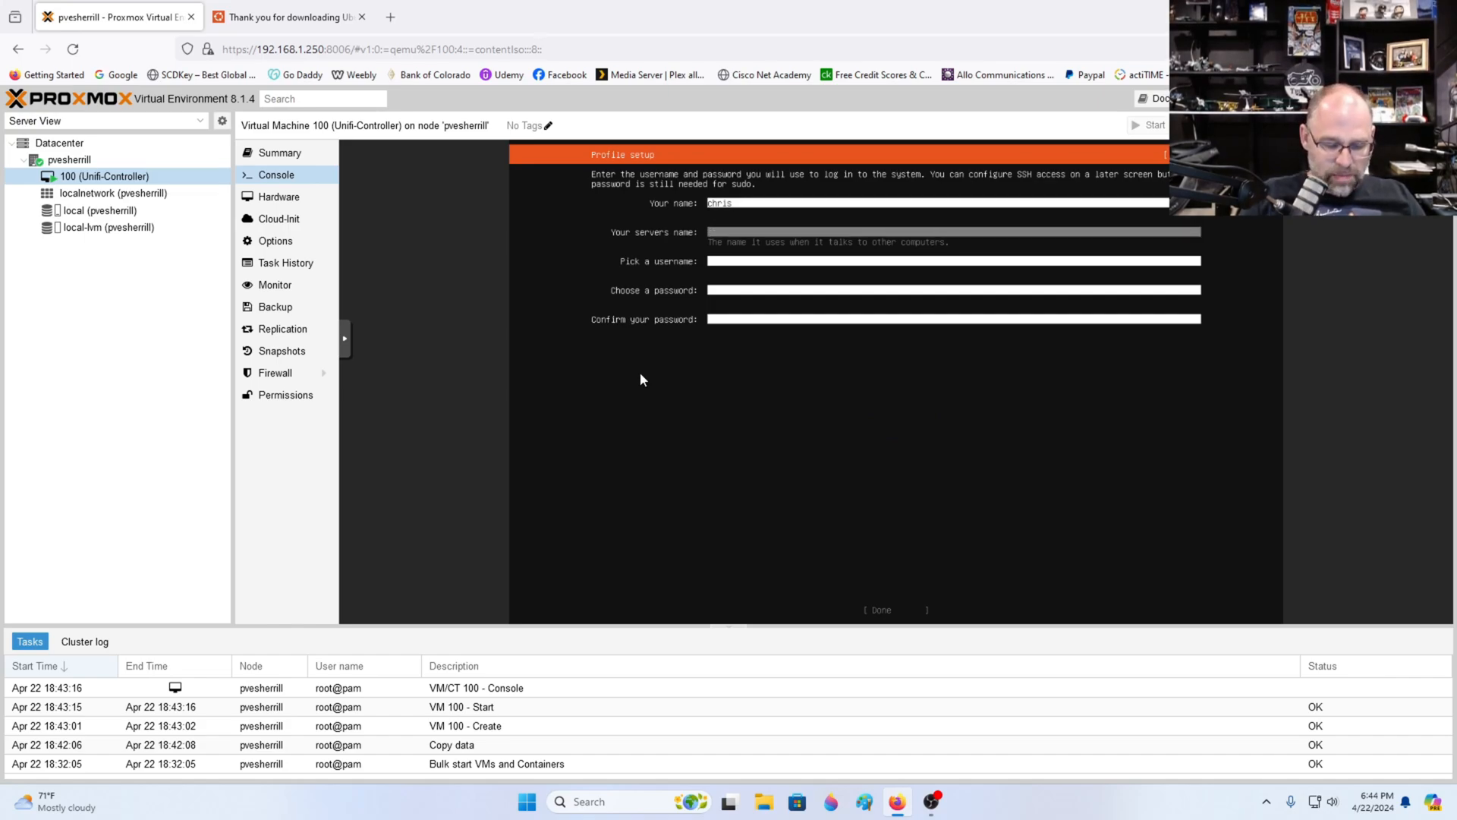
pyautogui.write('unifi-controller')
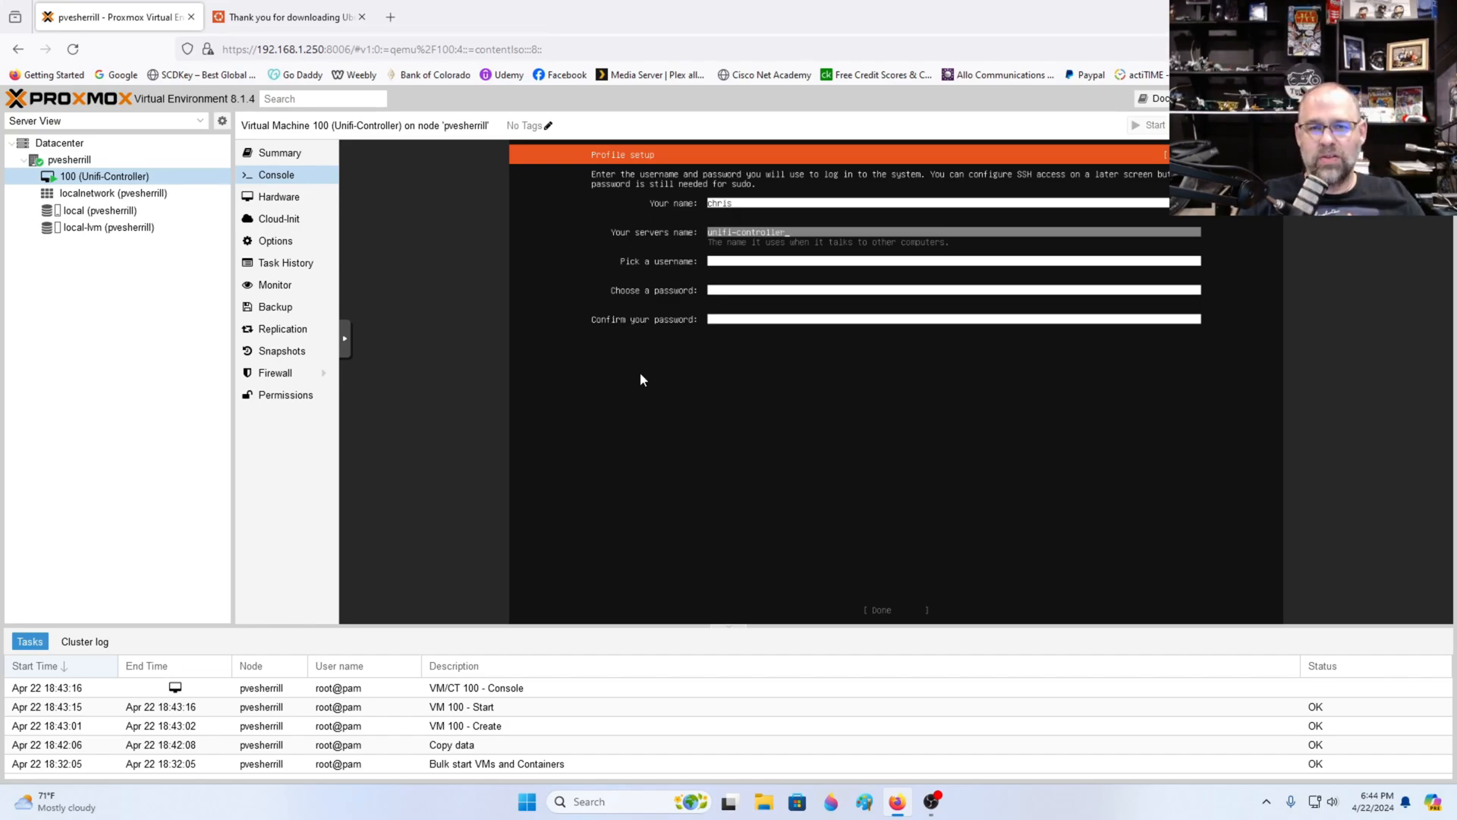
pyautogui.write('chris')
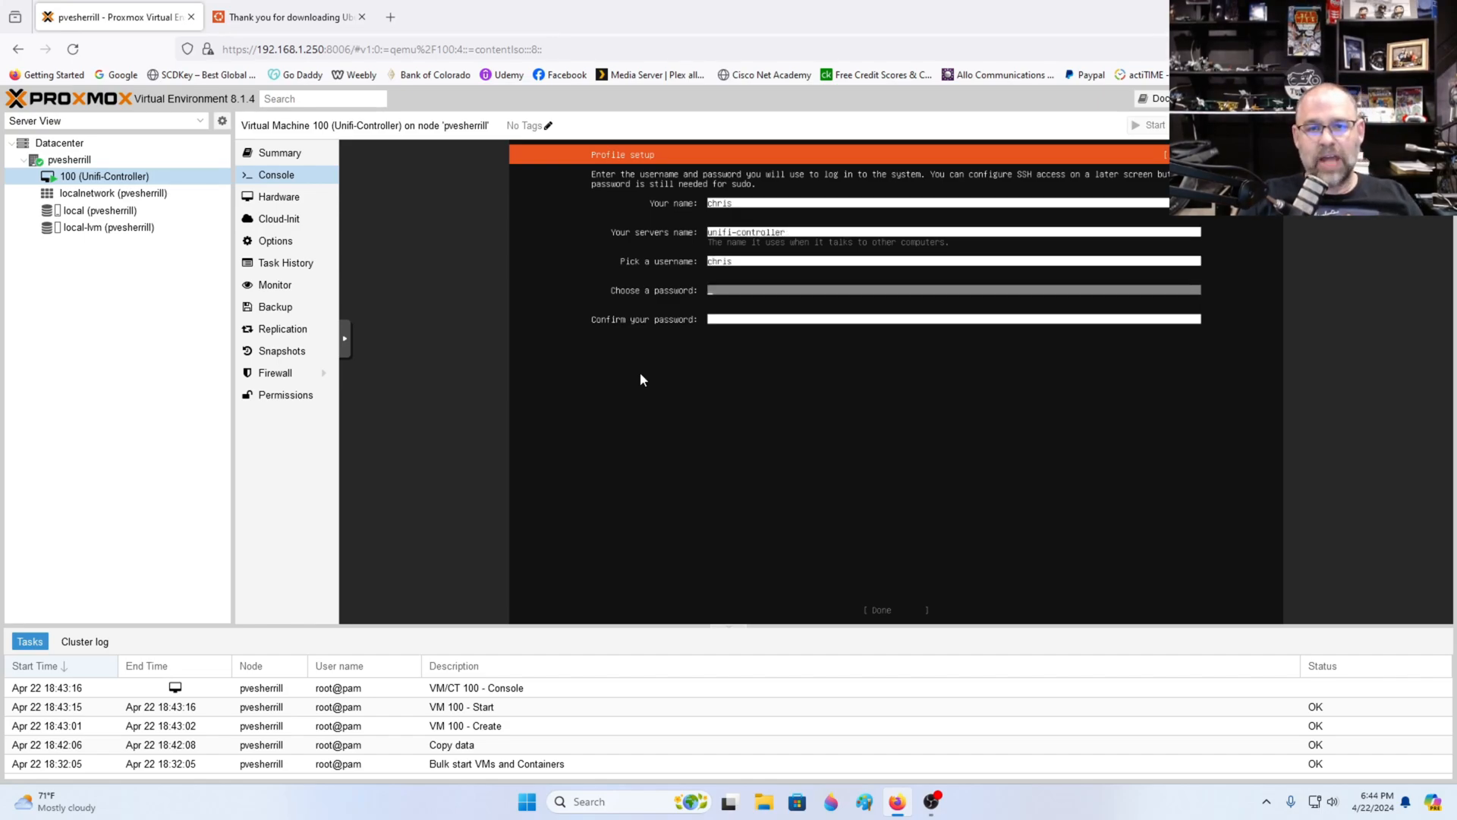